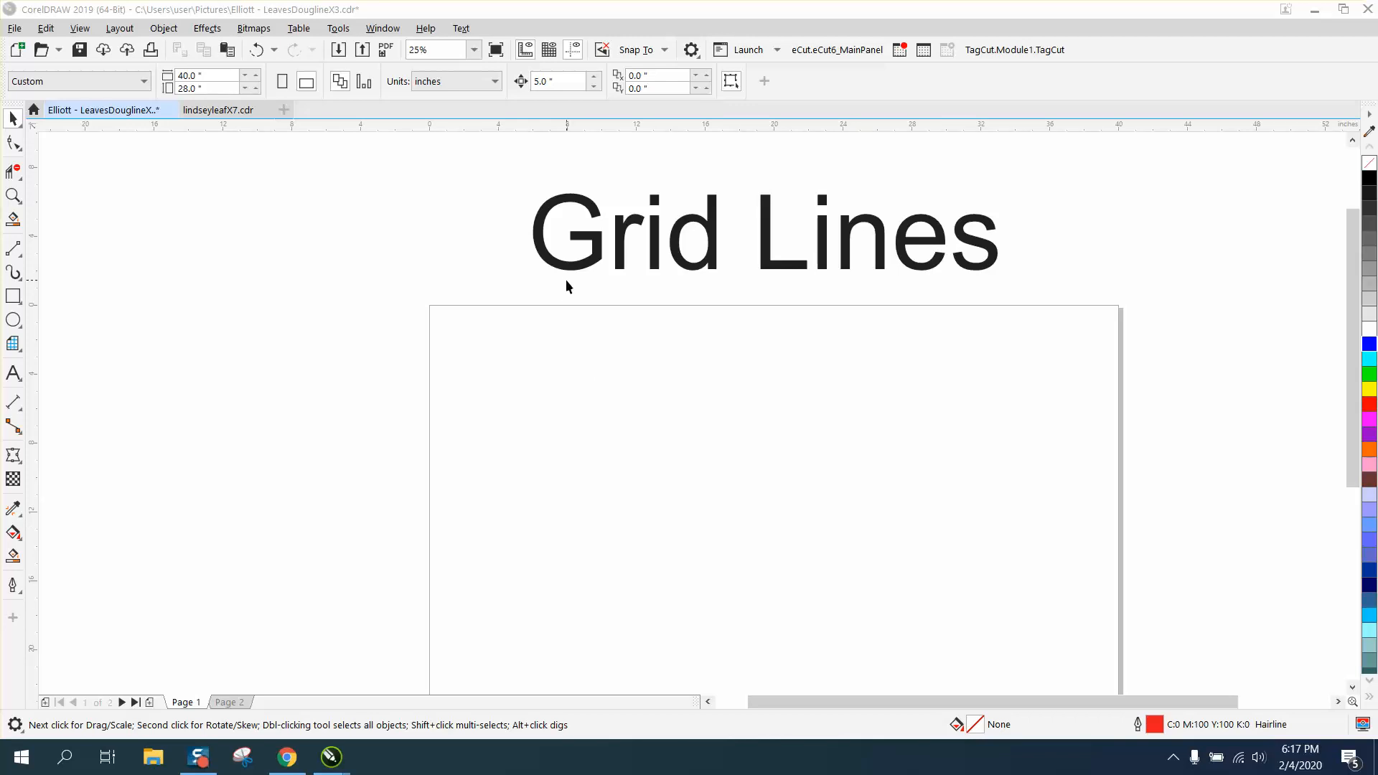
mouse_move(333, 248)
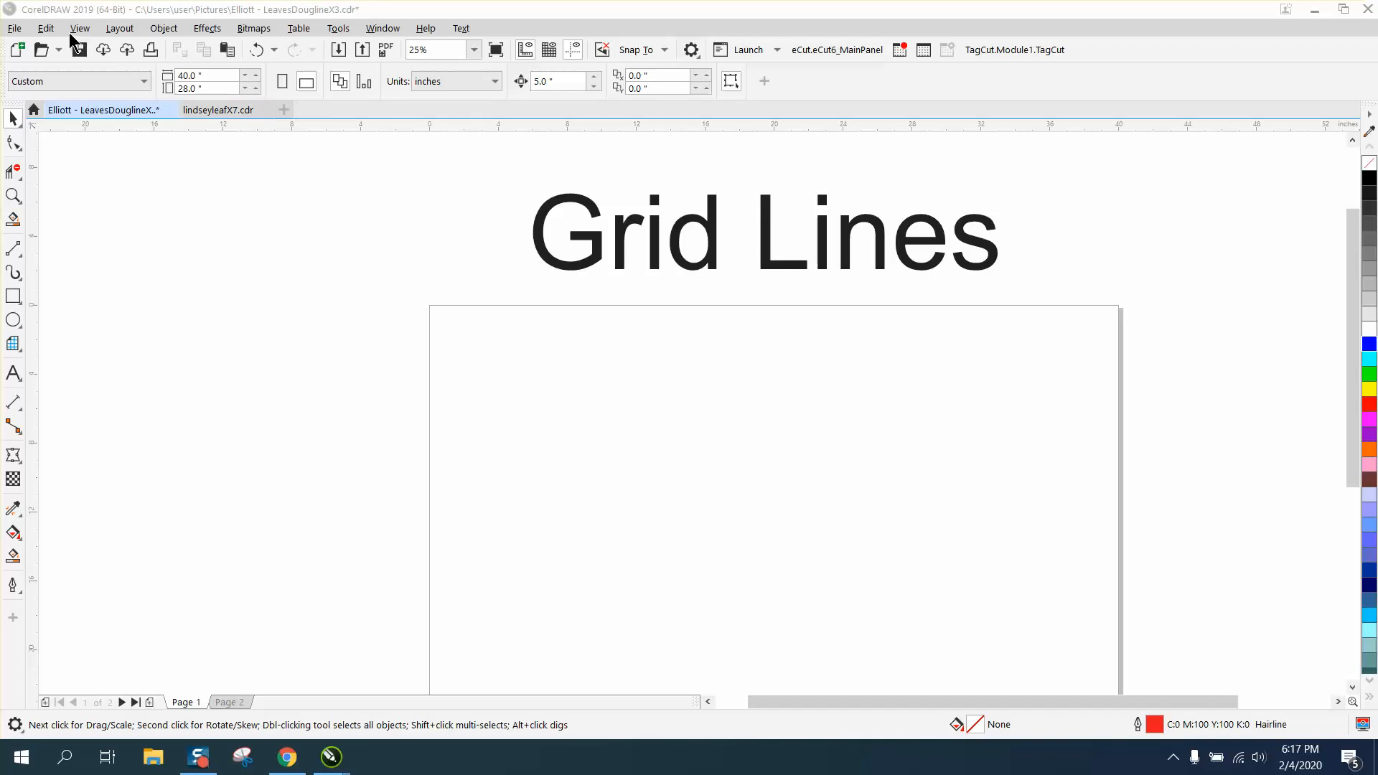
mouse_move(78, 37)
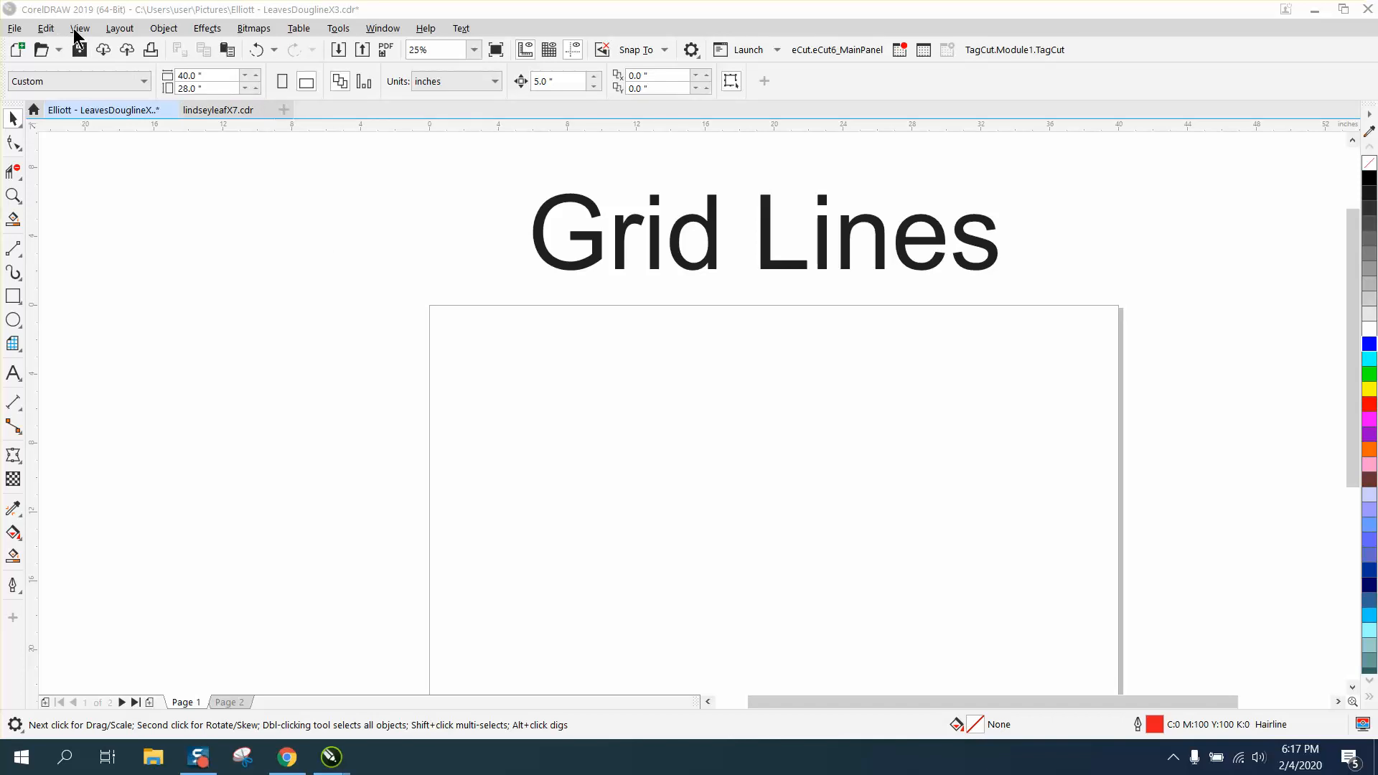
Step: Turn on View > Grid > Document Grid and drag a rectangle snapped to the grid lines
click(79, 28)
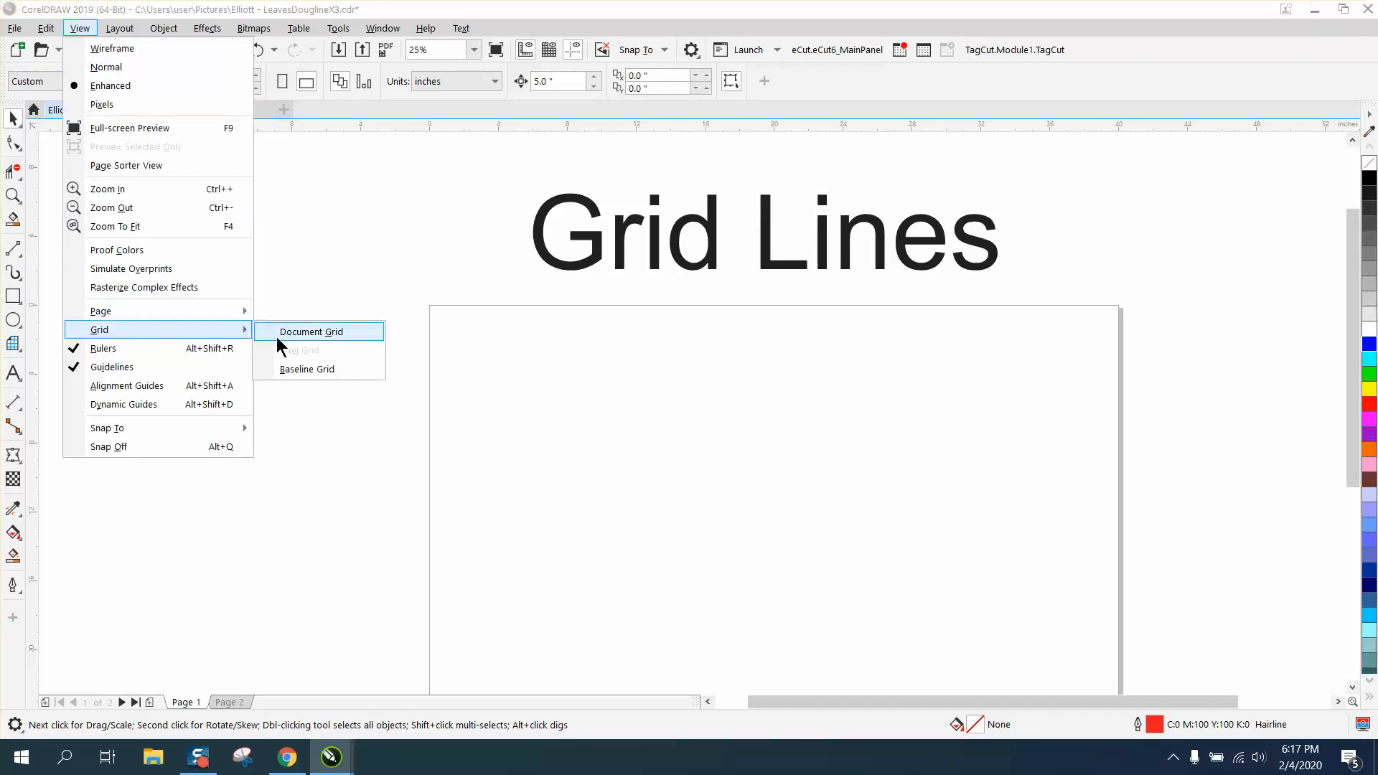
click(309, 331)
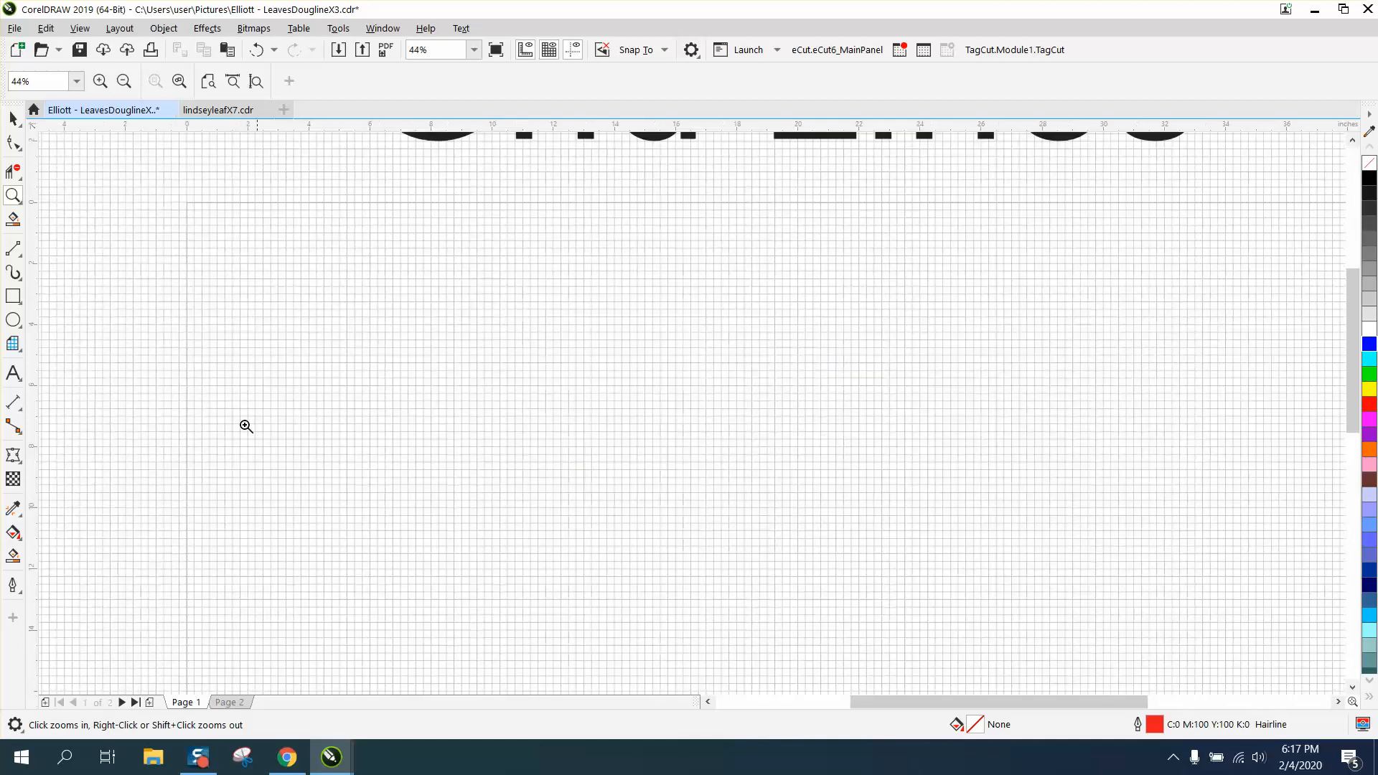
click(15, 298)
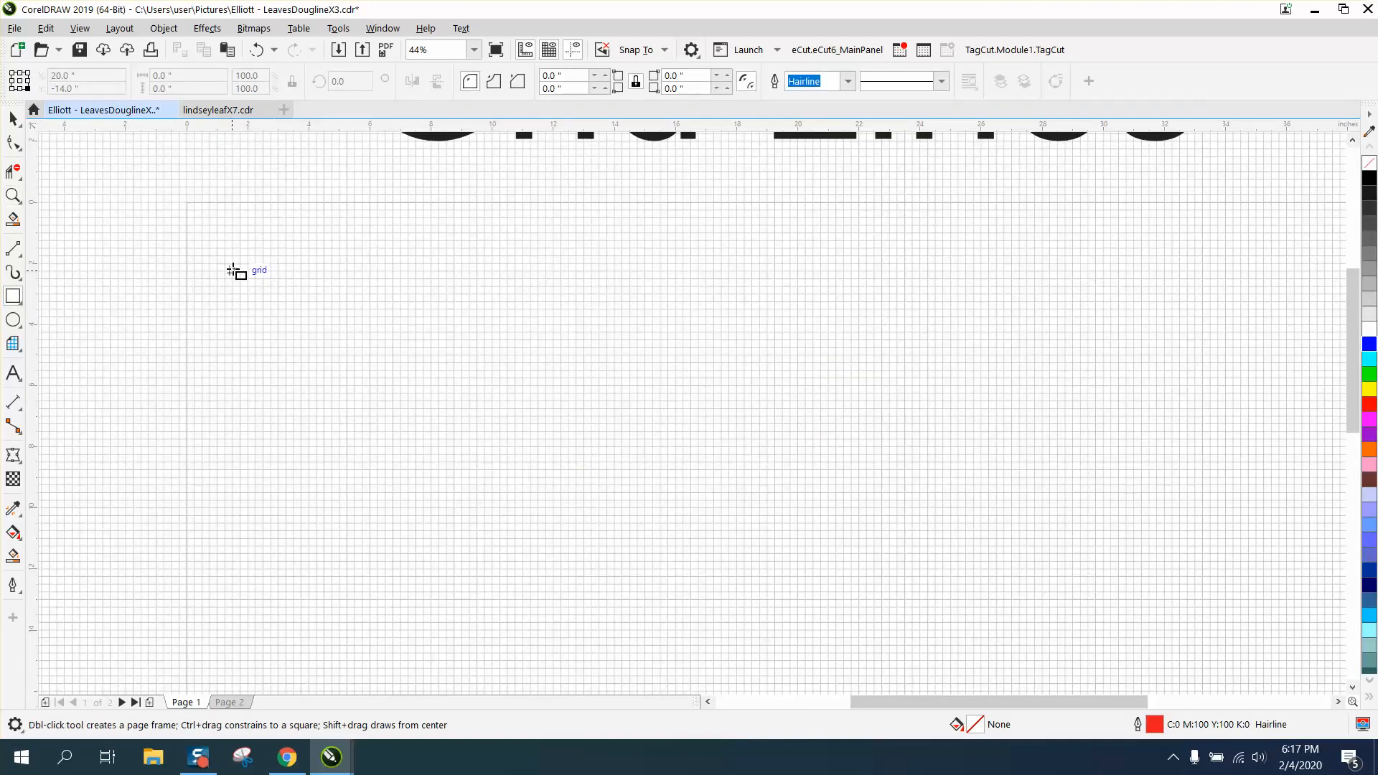
drag(230, 298, 356, 438)
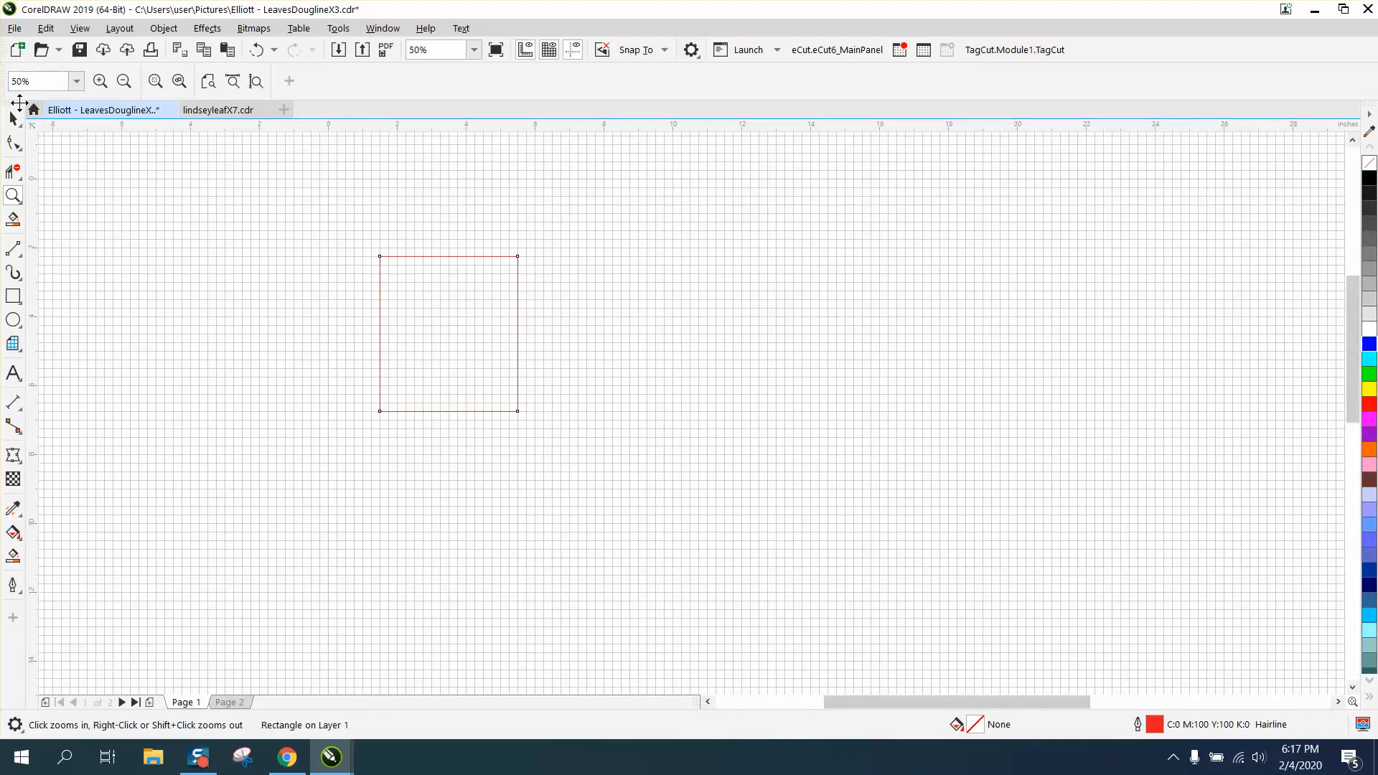
Step: Set the document grid to 2.0 lines per inch, horizontal and vertical, in Document Options
click(119, 27)
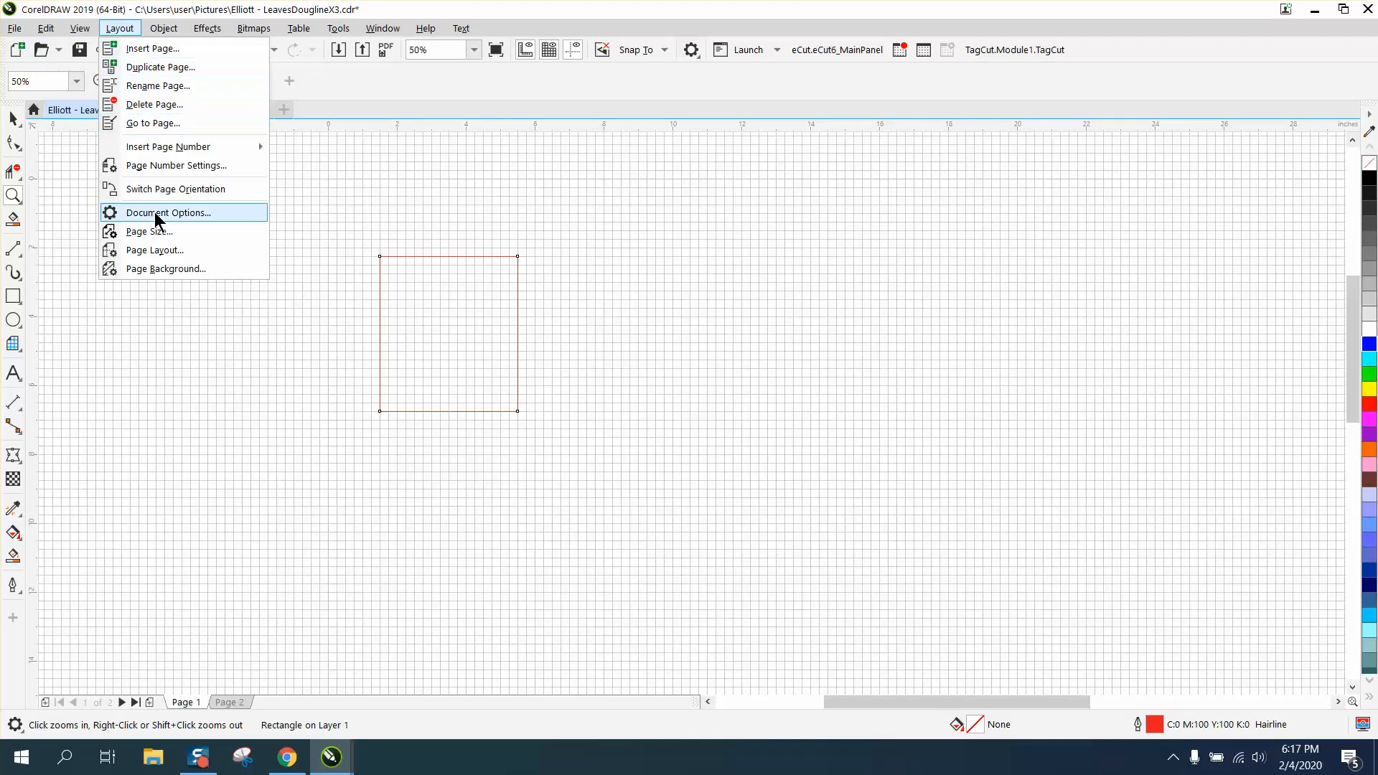
click(169, 213)
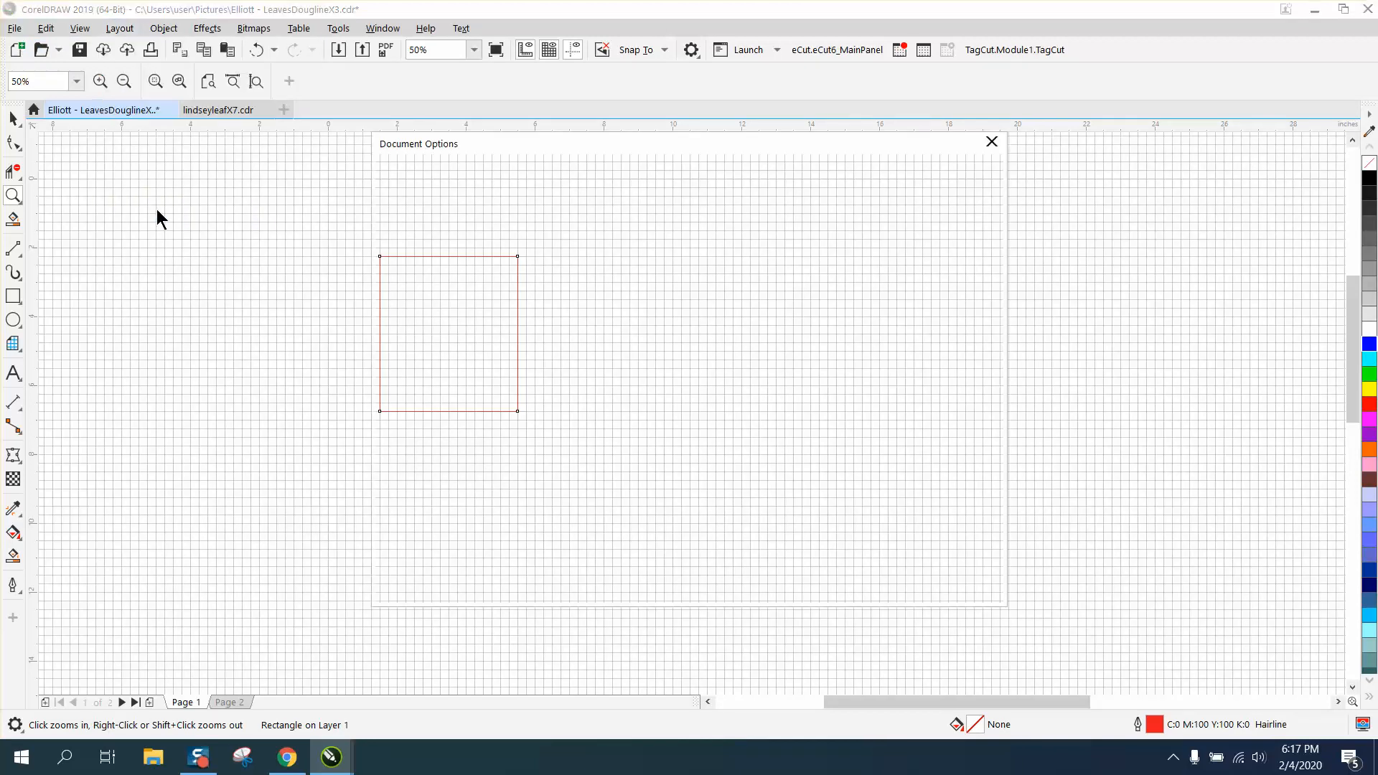
click(398, 255)
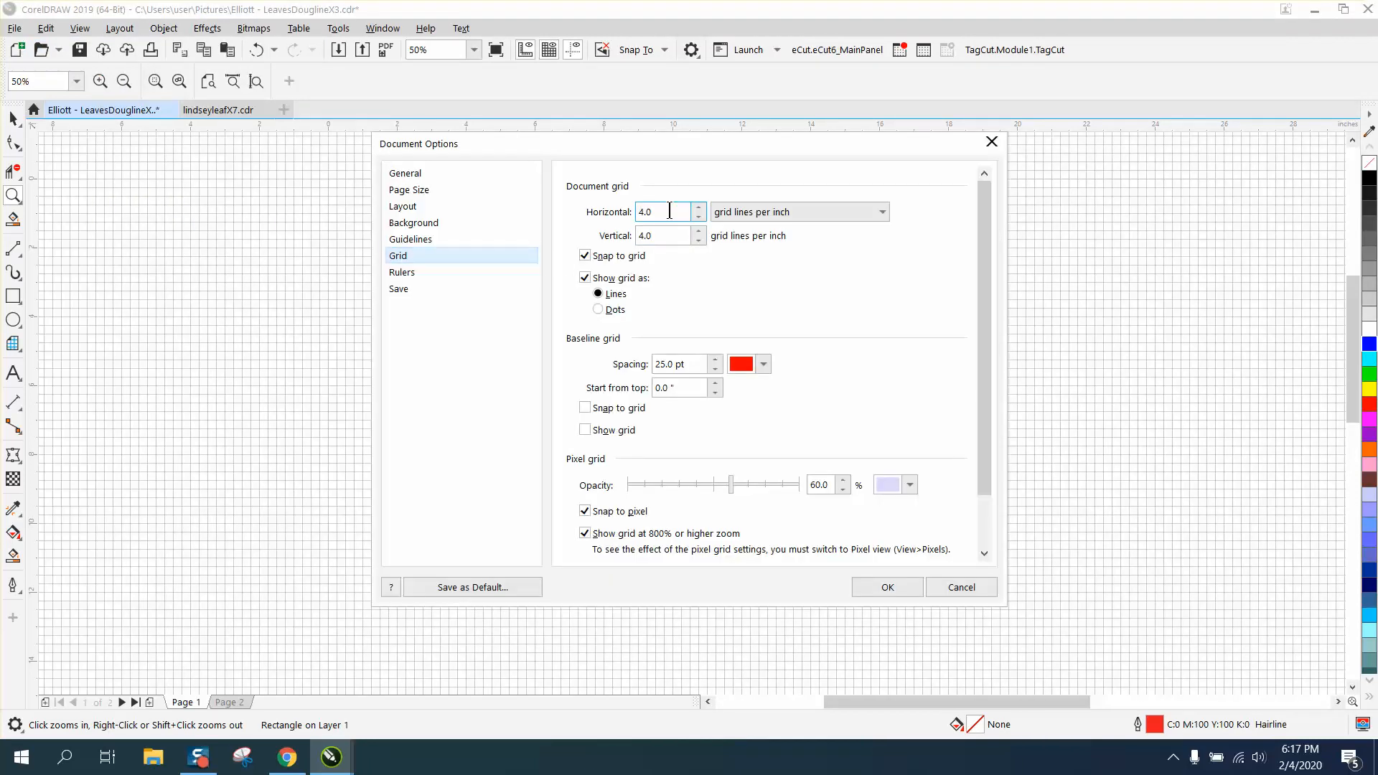
triple_click(661, 211)
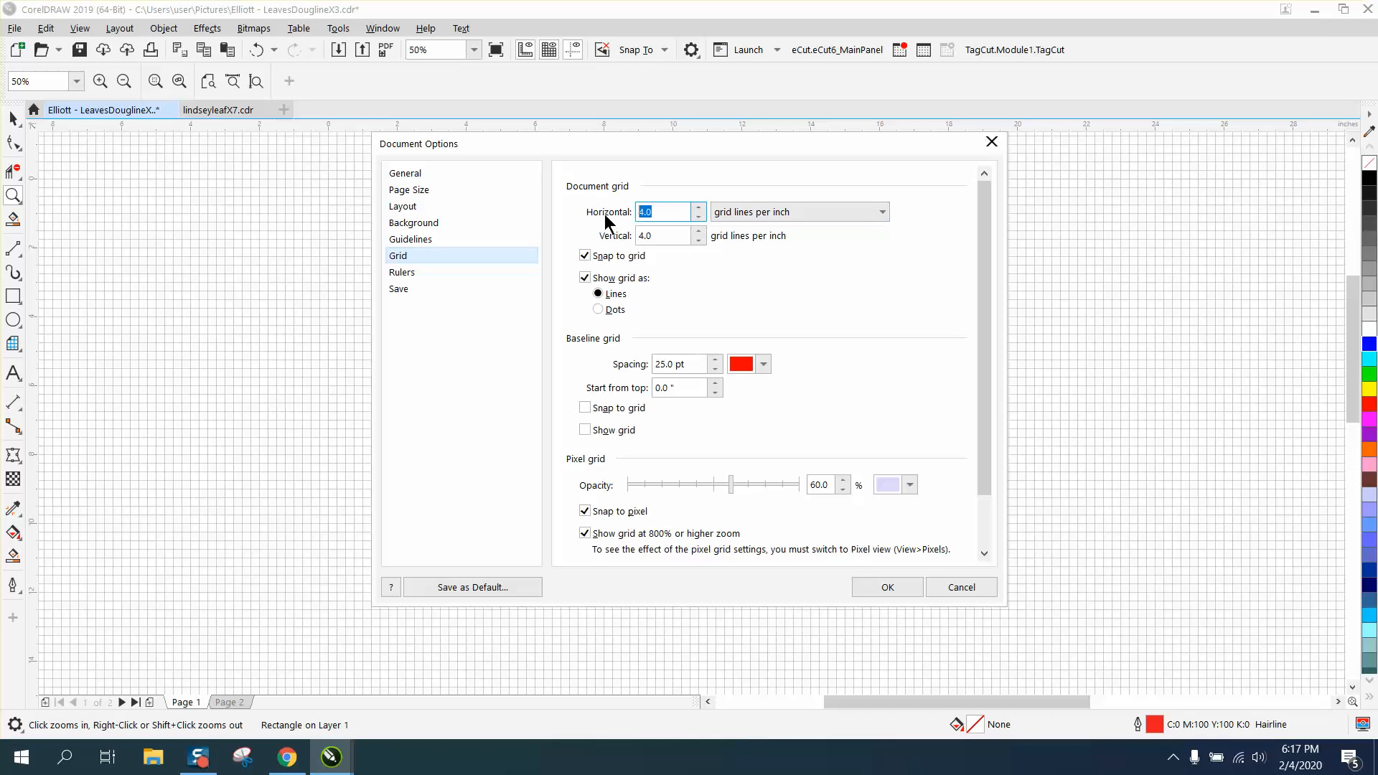
click(662, 235)
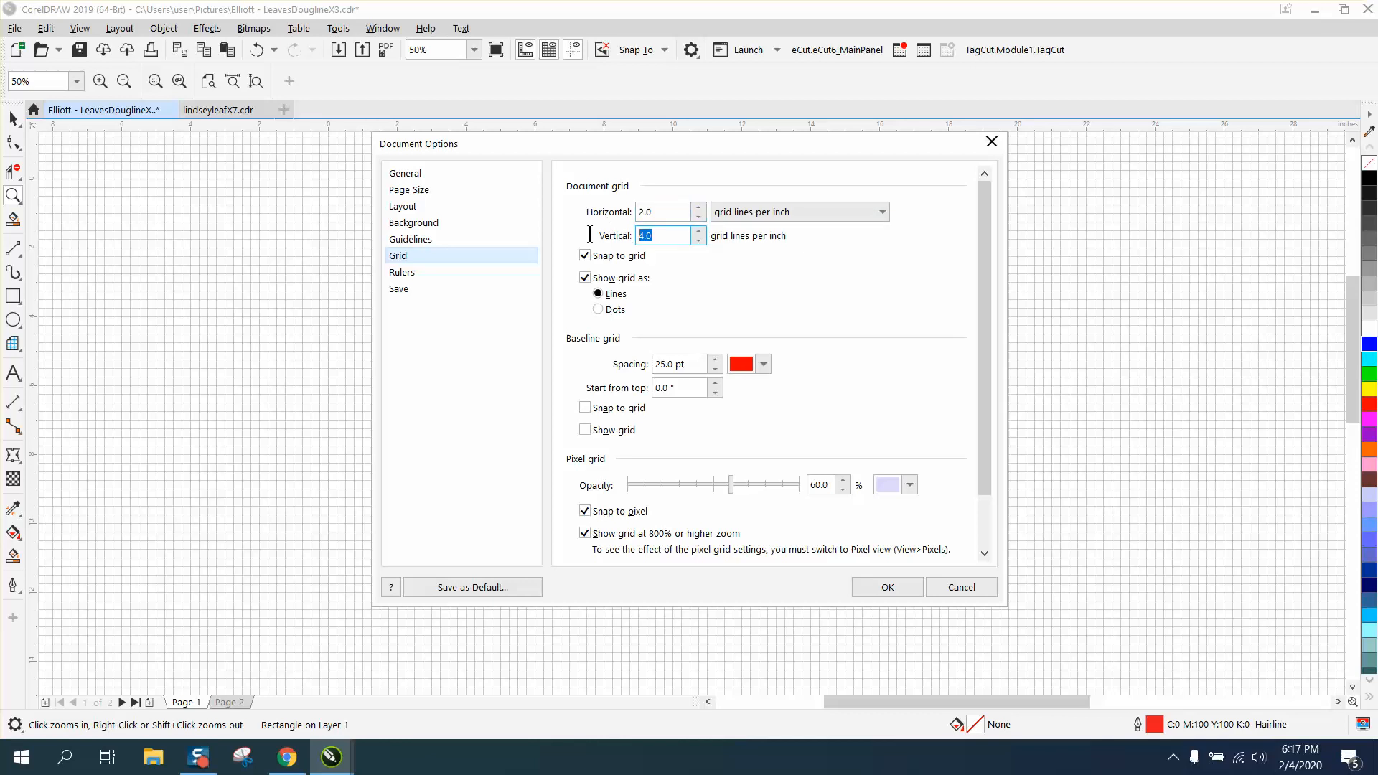
text(2)
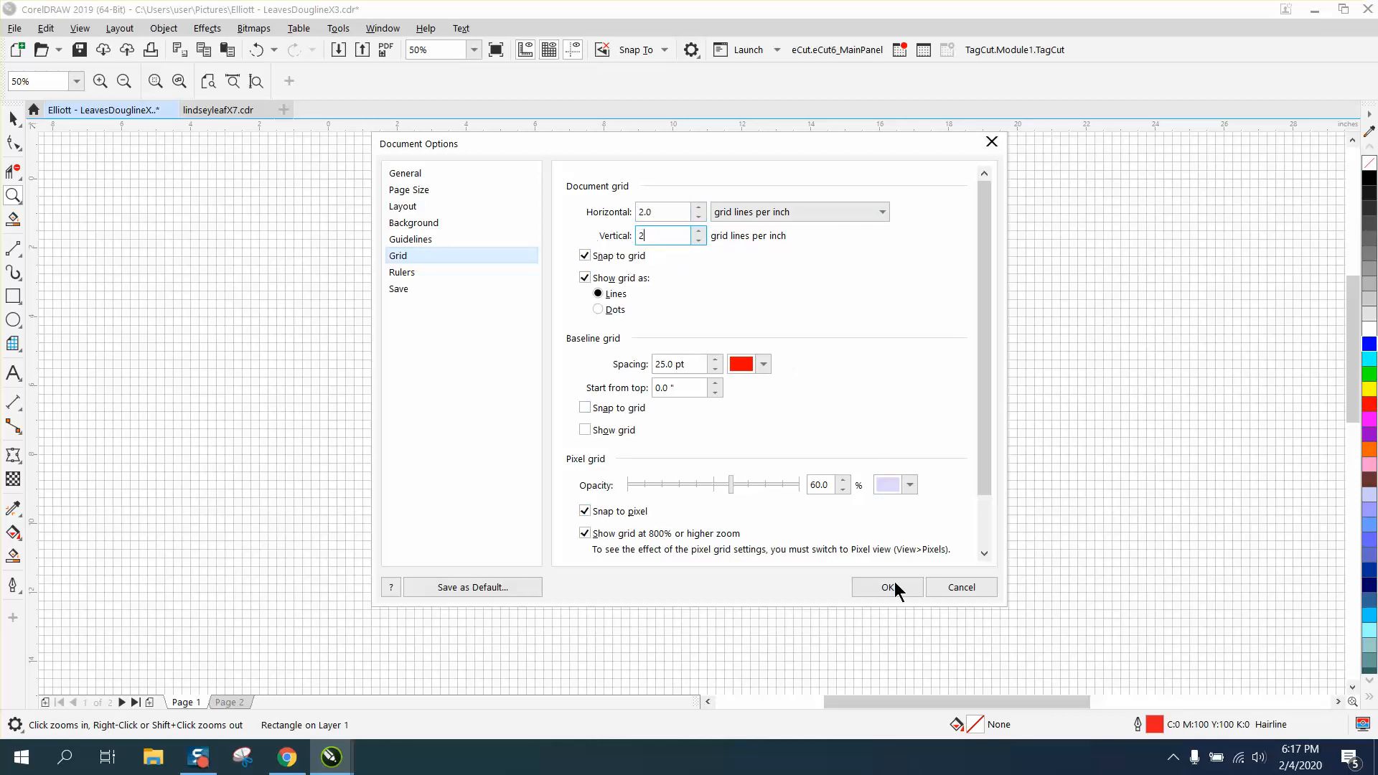
click(888, 587)
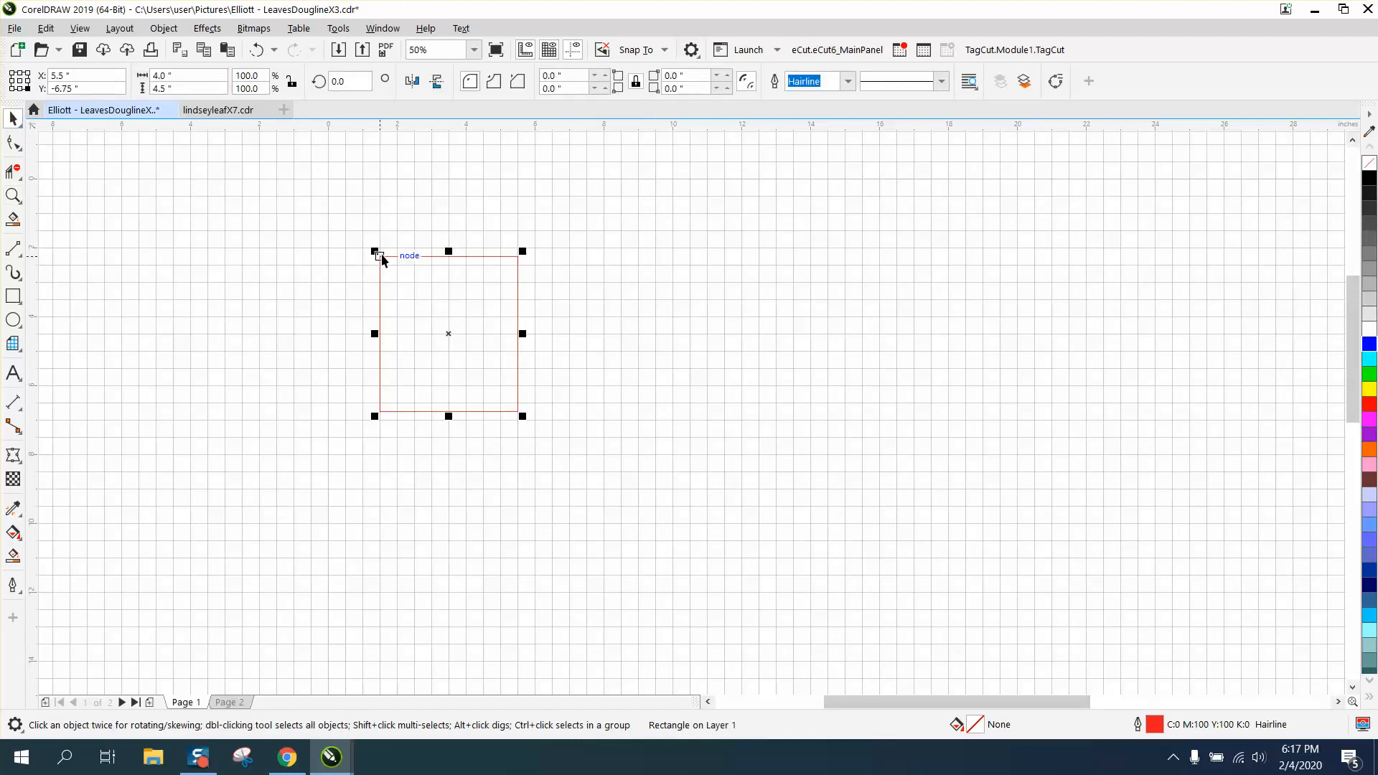
Step: Move the rectangle by its corner node so it snaps onto the coarser grid
click(636, 50)
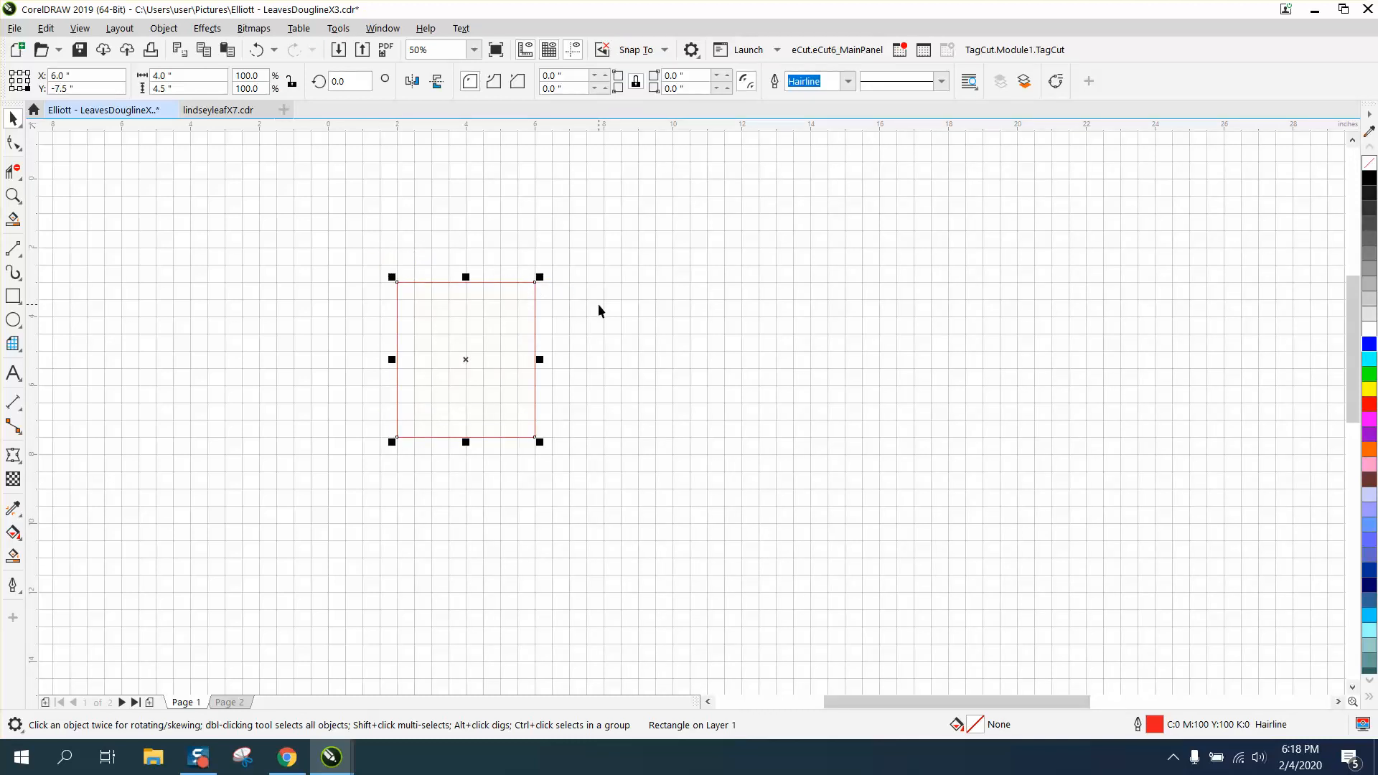
mouse_move(270, 196)
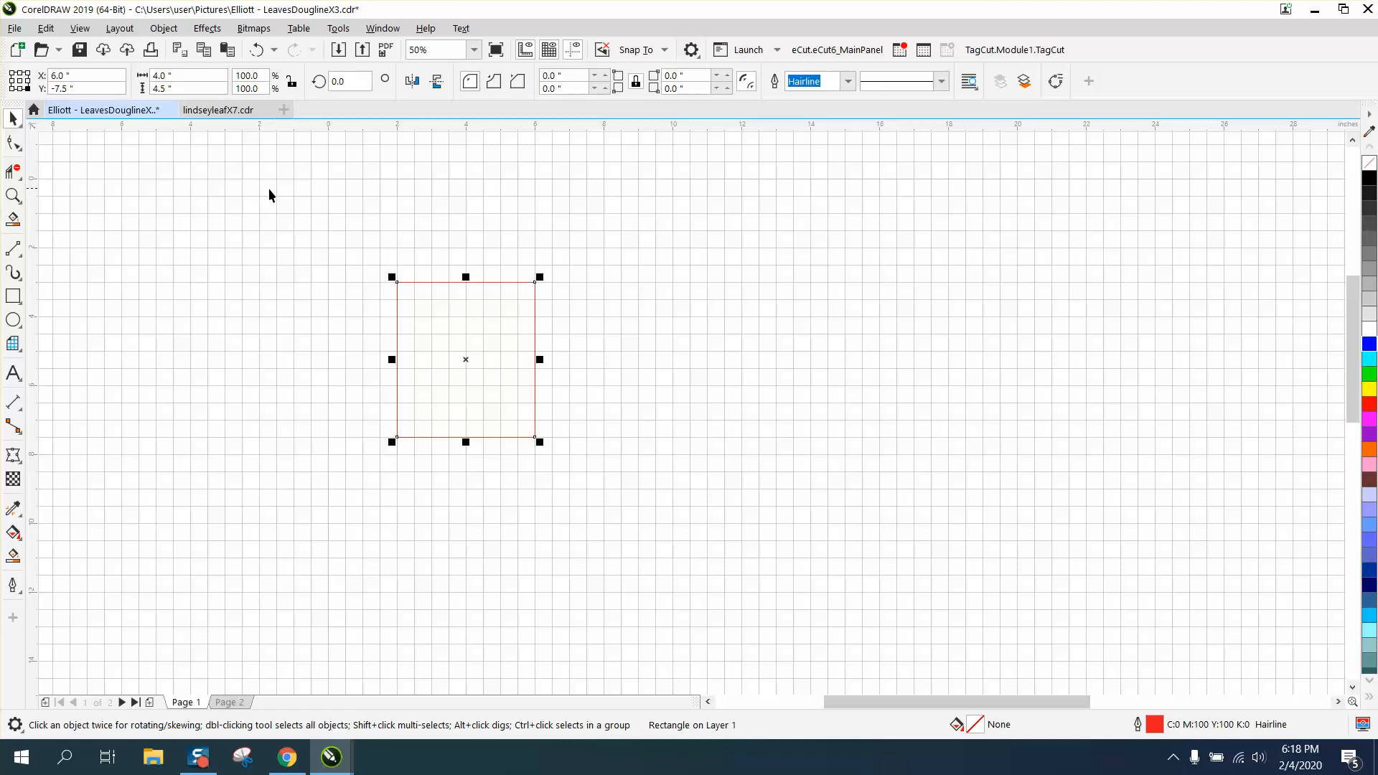
Step: Hide the document grid in Document Options while leaving snapping on
click(118, 27)
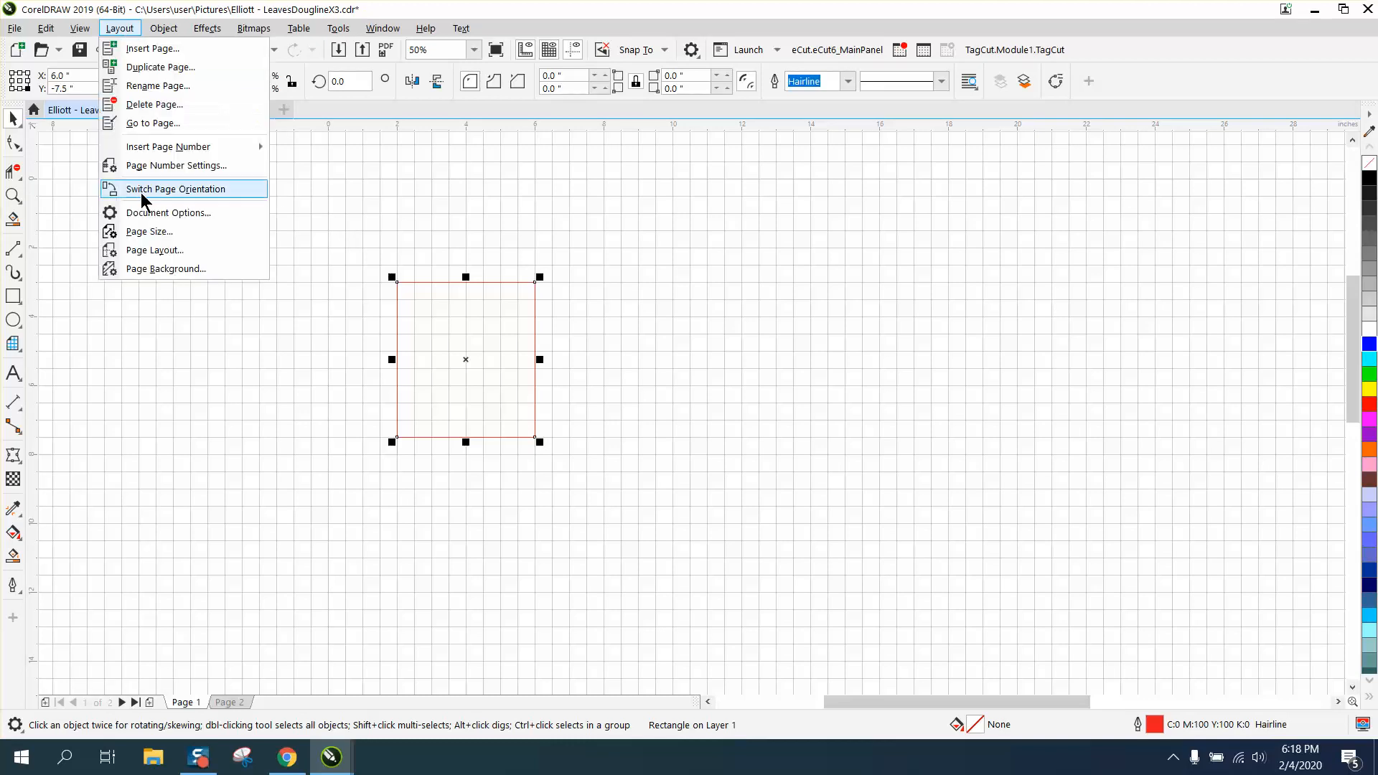
mouse_move(157, 209)
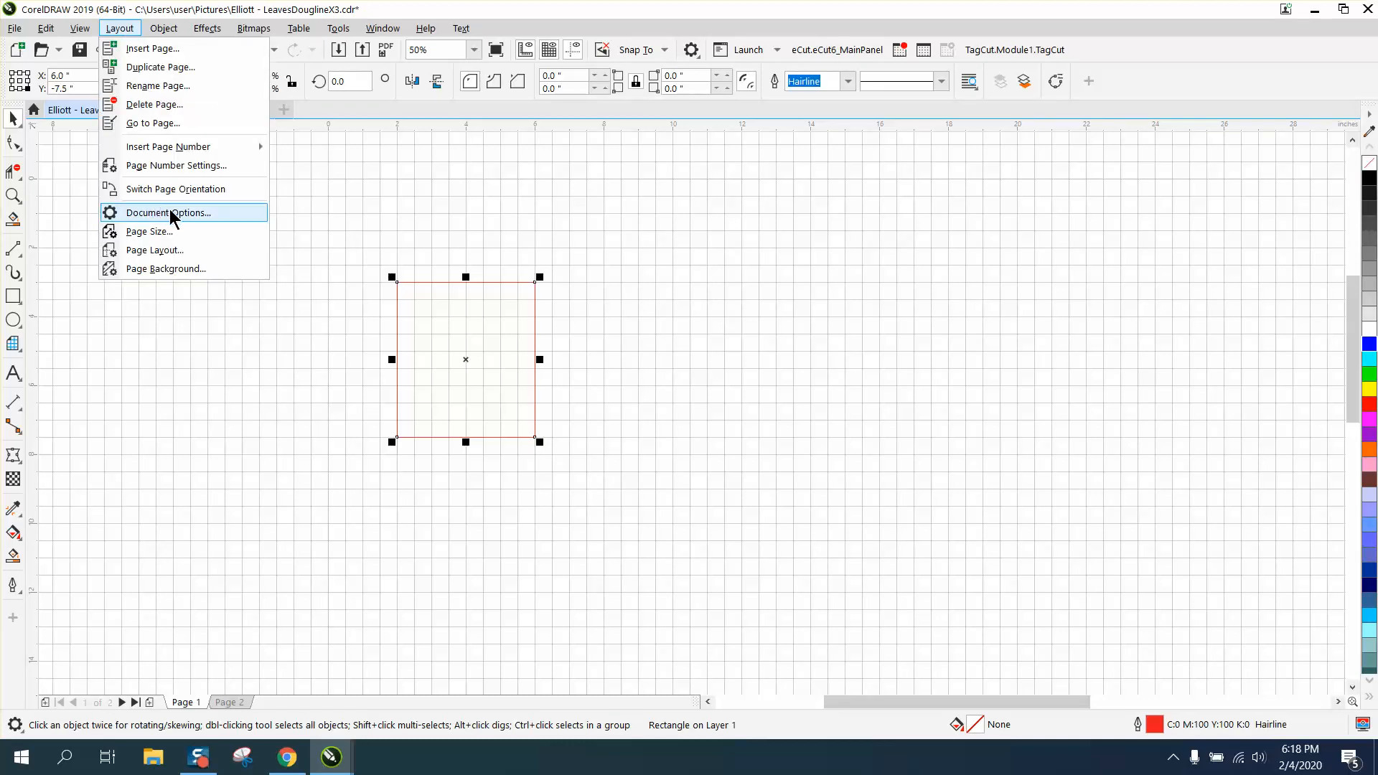
click(169, 213)
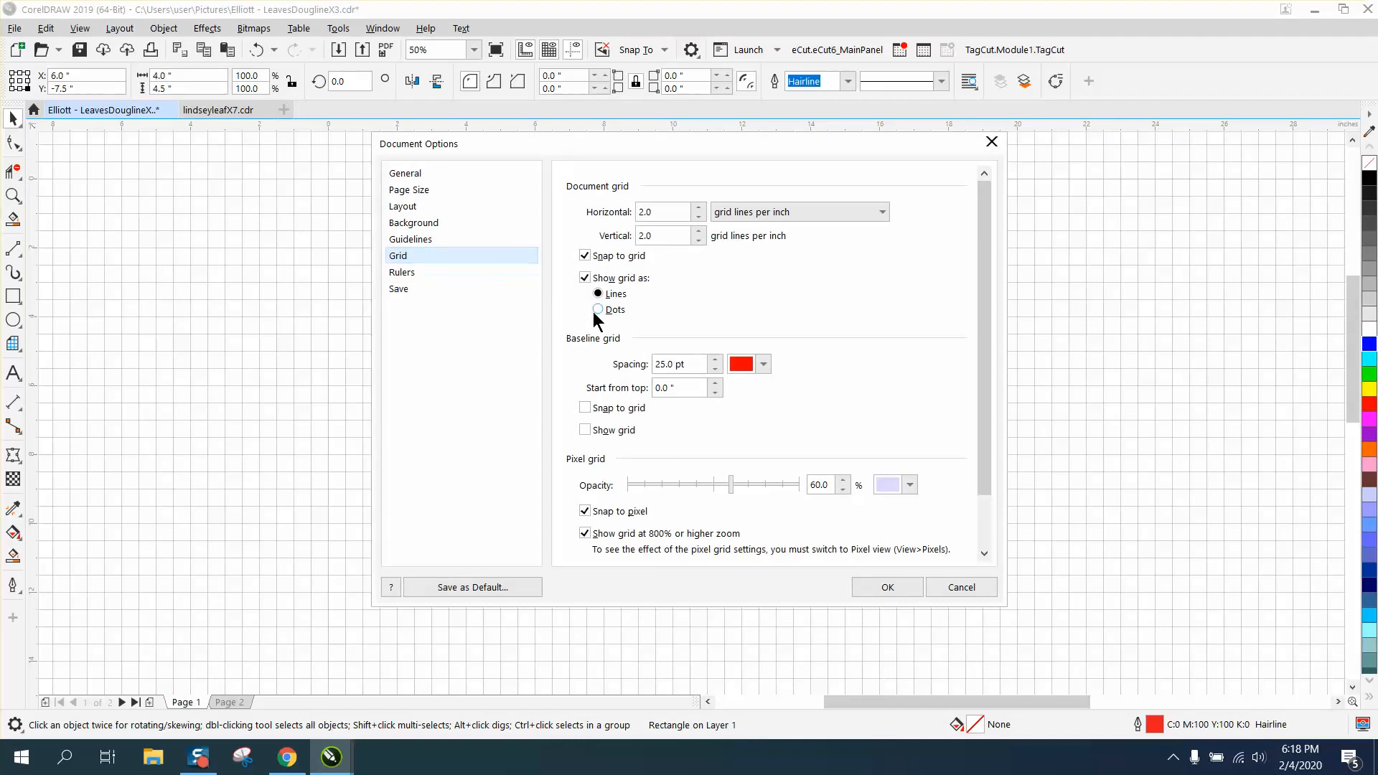
click(599, 294)
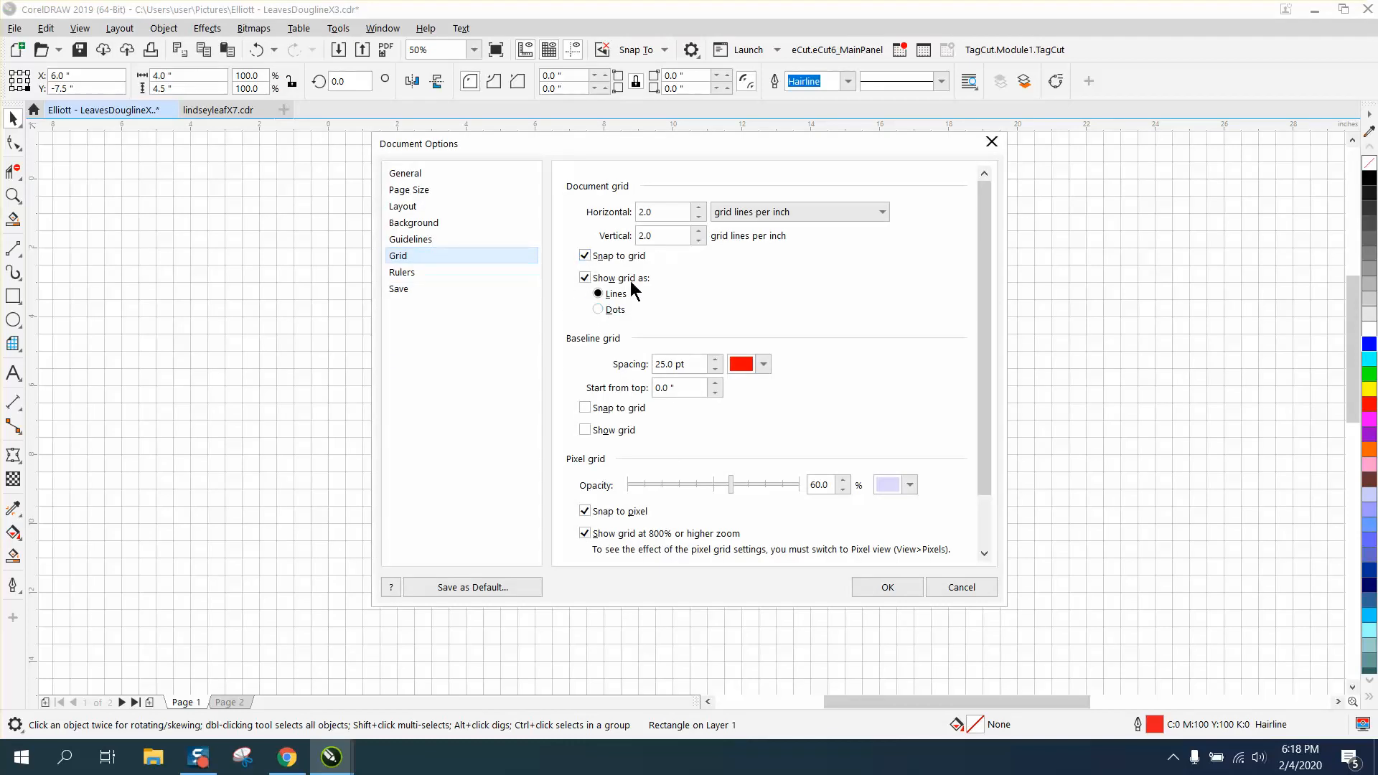
click(585, 277)
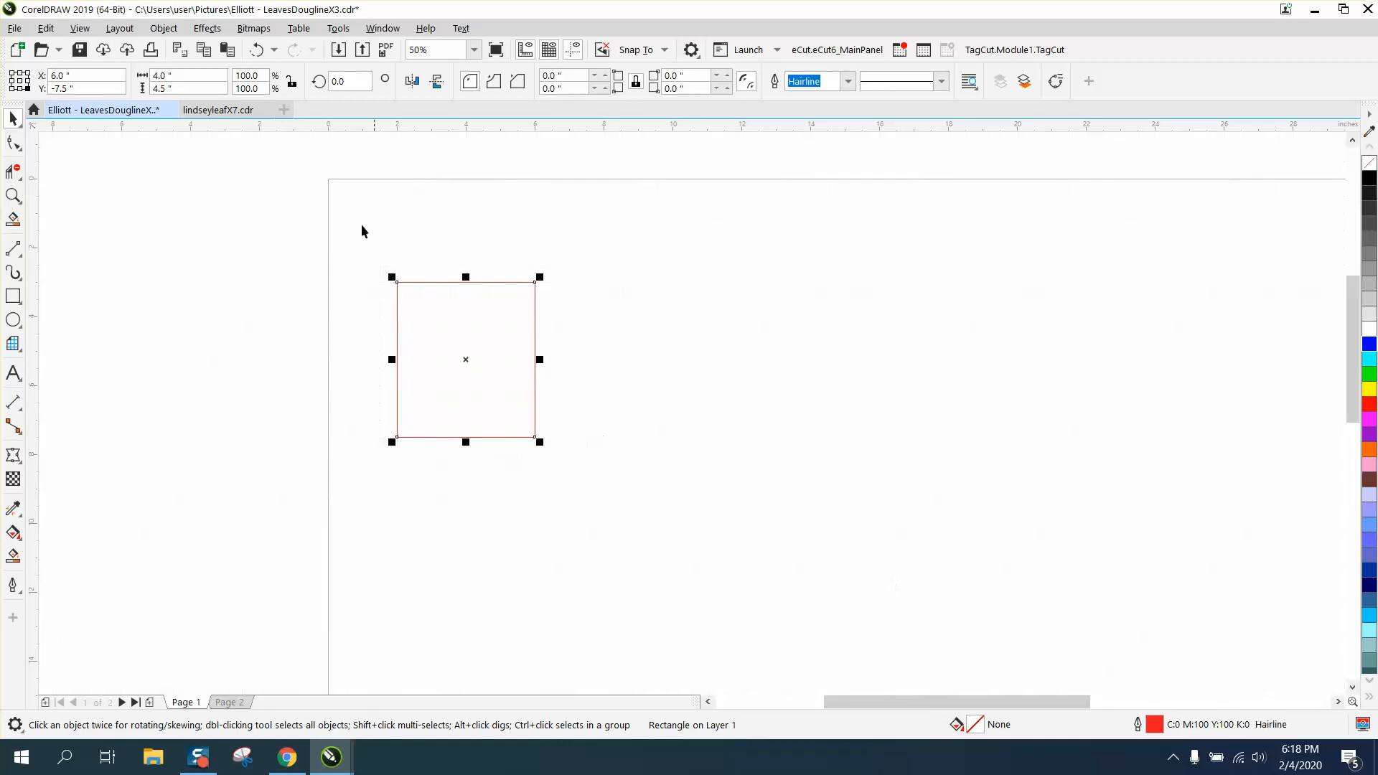
Step: Set the baseline grid colour to pink on the Grid page
click(118, 28)
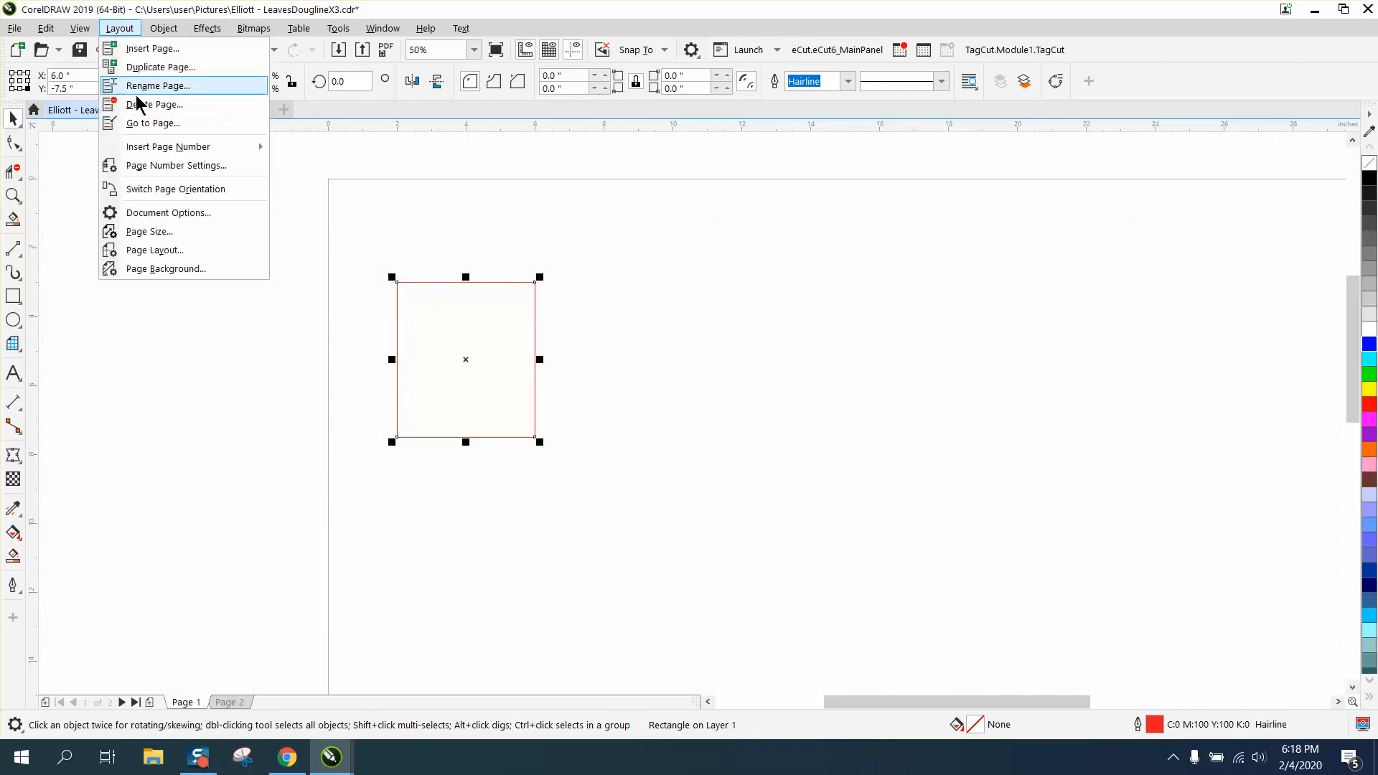
mouse_move(157, 188)
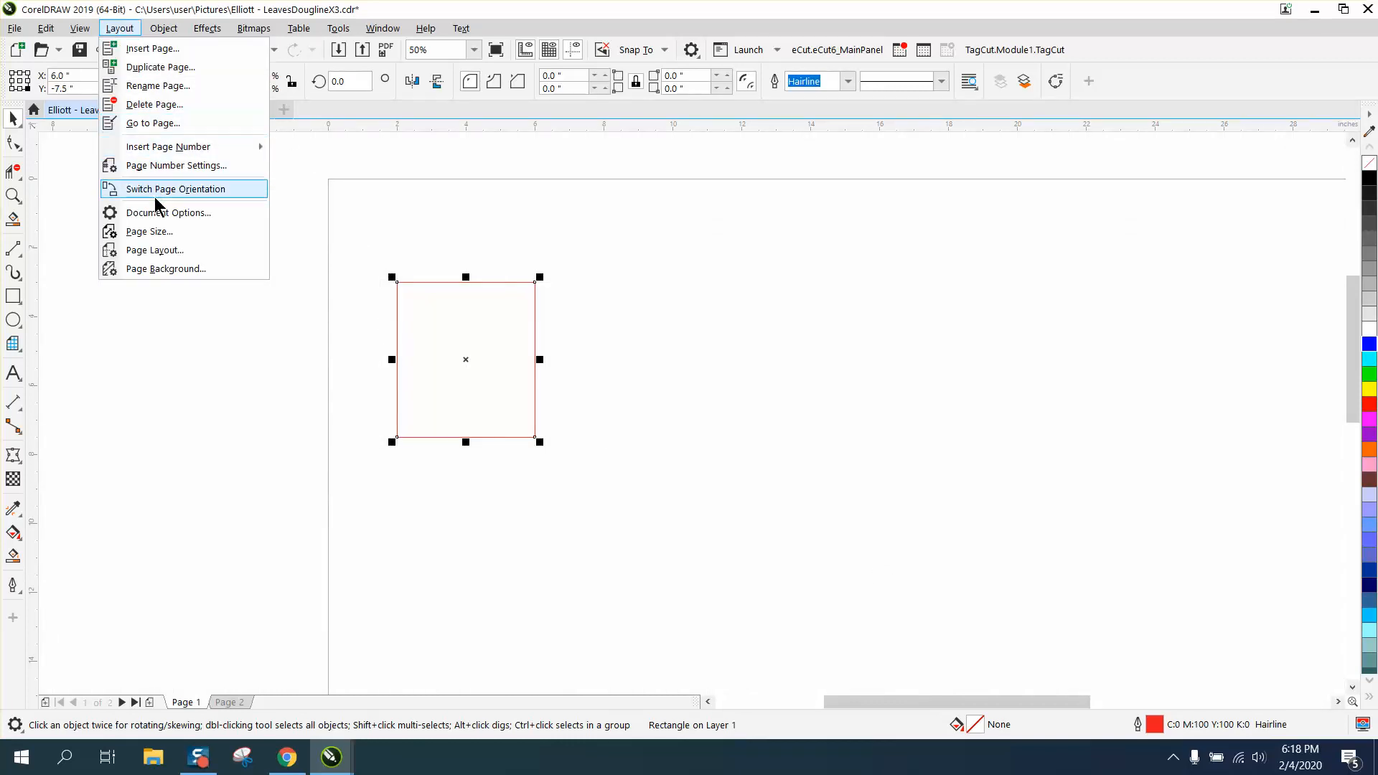
click(168, 212)
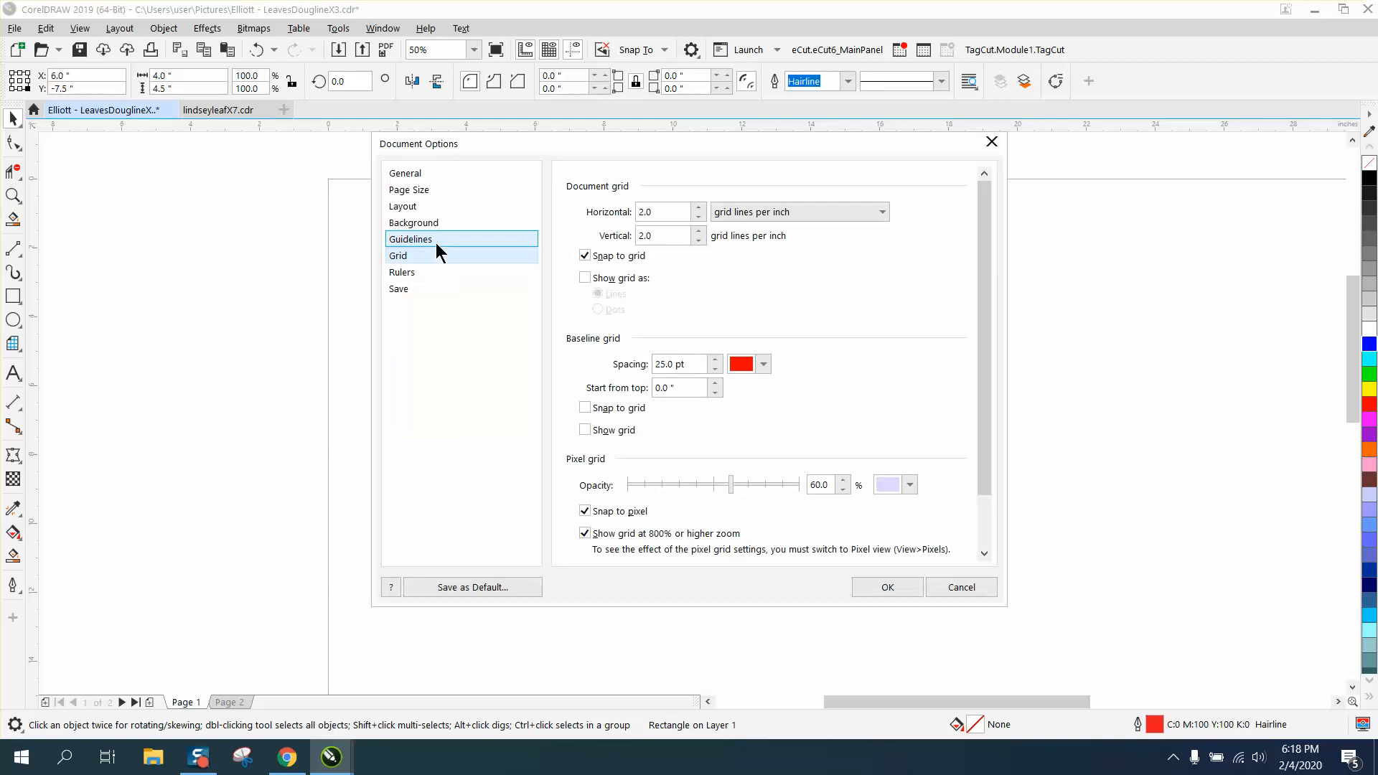
click(399, 255)
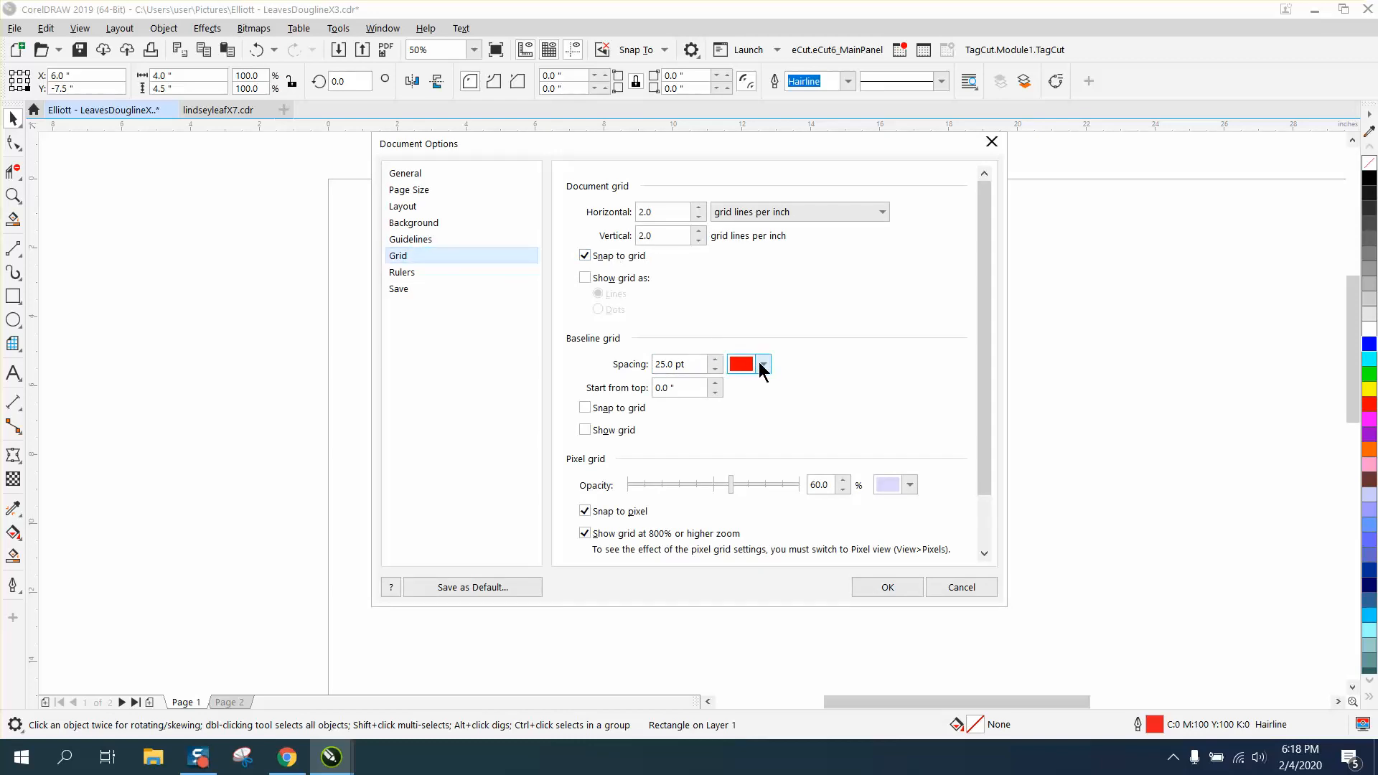
click(761, 364)
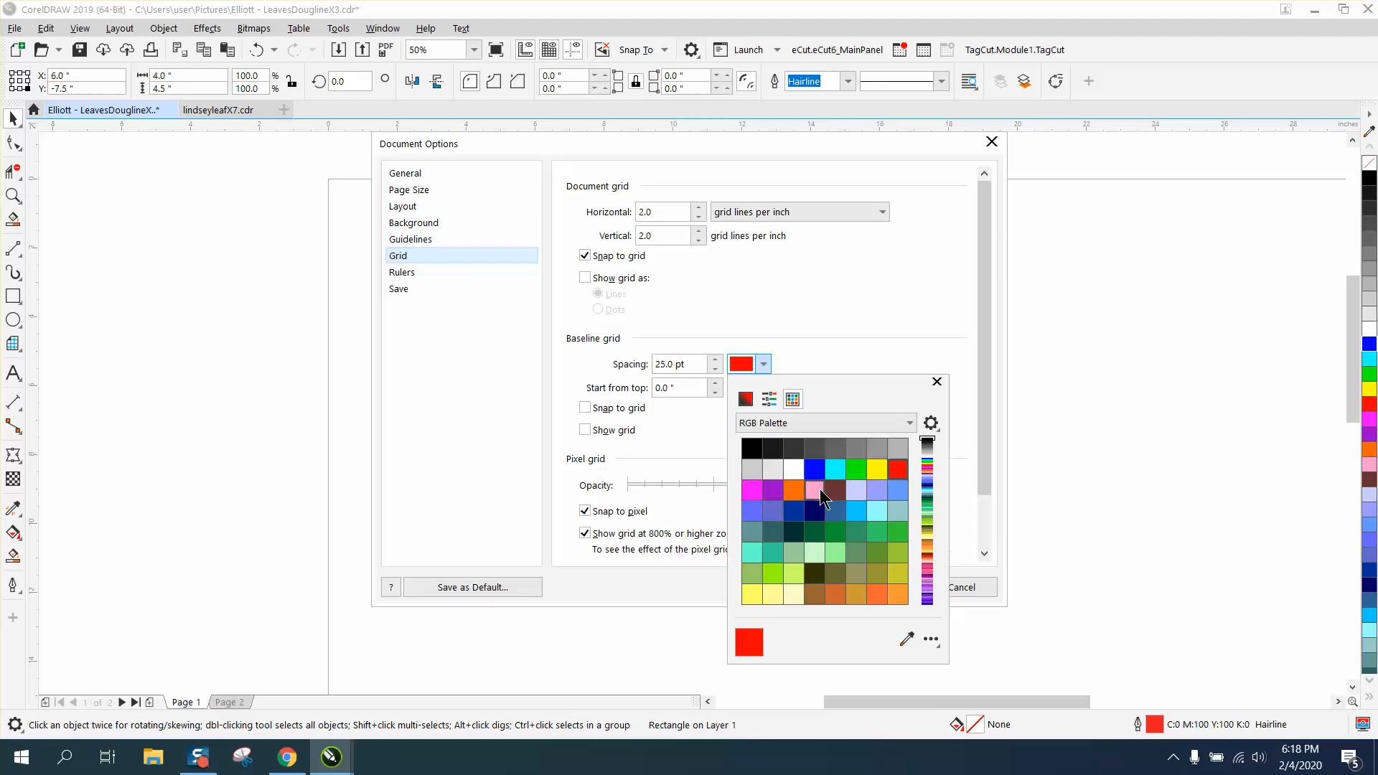
click(814, 490)
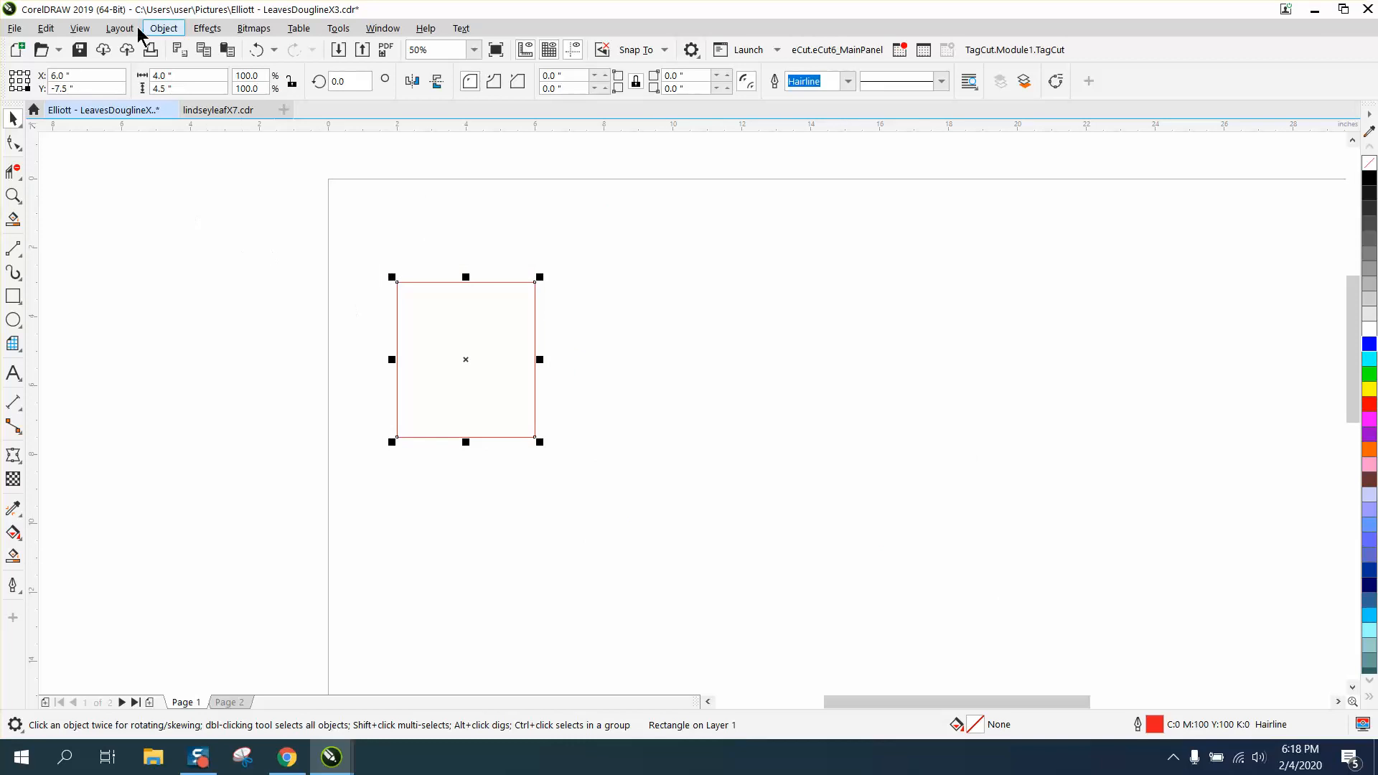
Step: Turn on View > Grid > Baseline Grid to show pink horizontal lines behind the rectangle
click(79, 28)
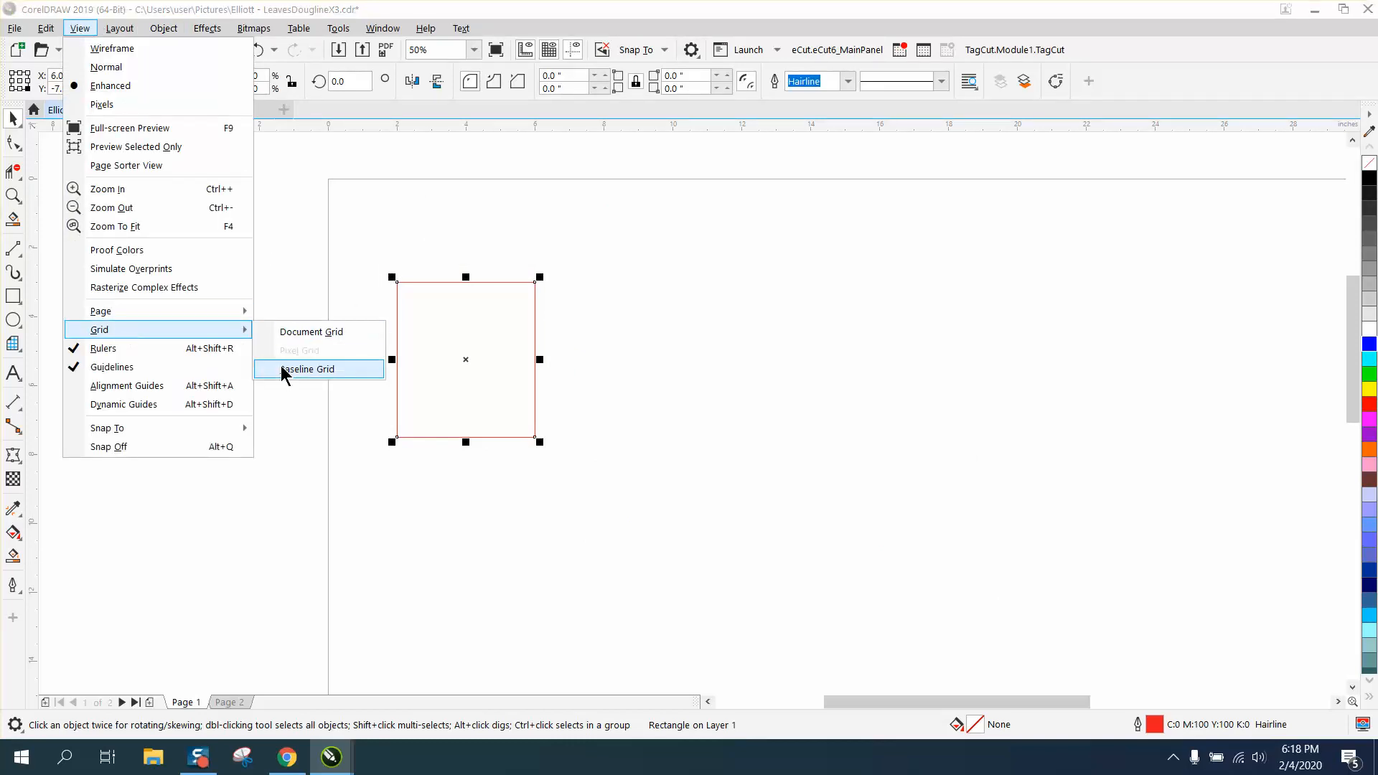
click(306, 369)
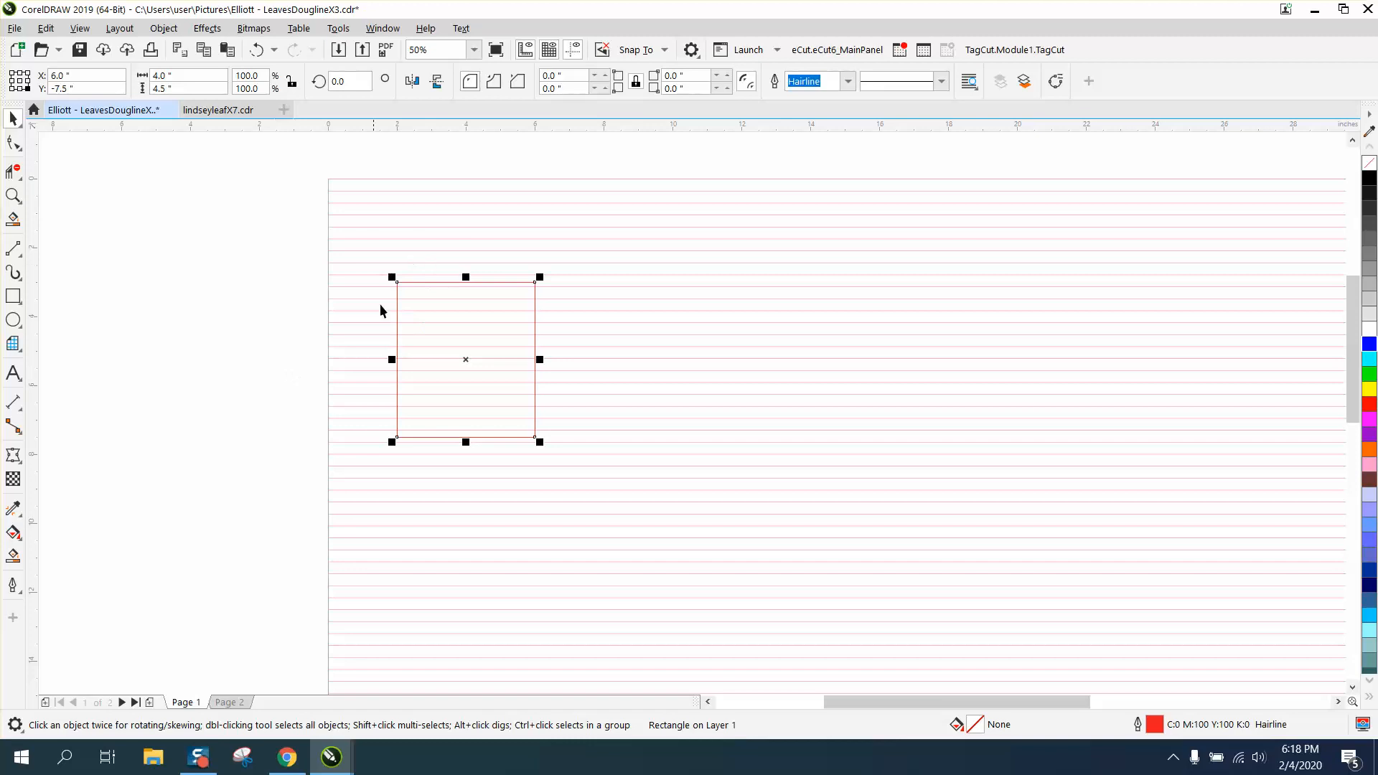
mouse_move(464, 303)
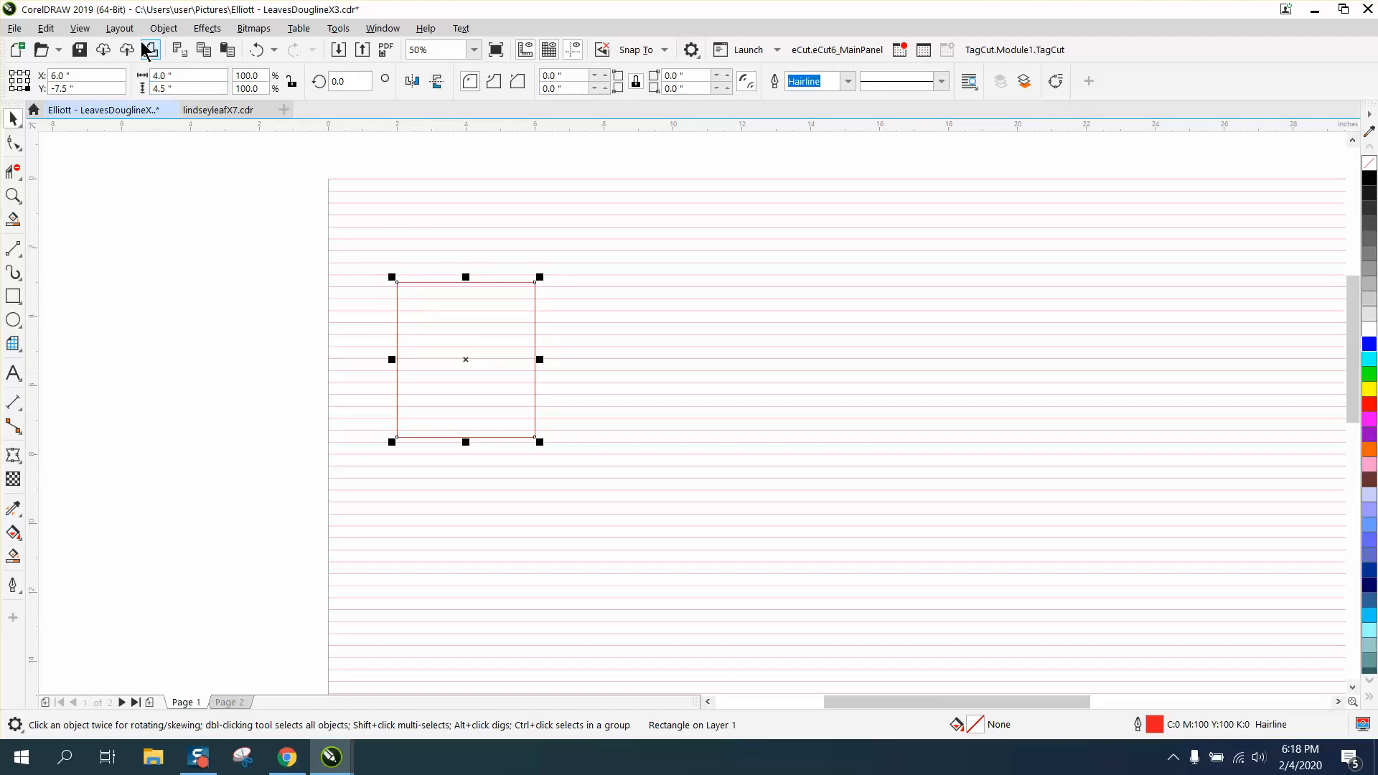
Step: Change the baseline grid colour from pink to red in Document Options
click(118, 28)
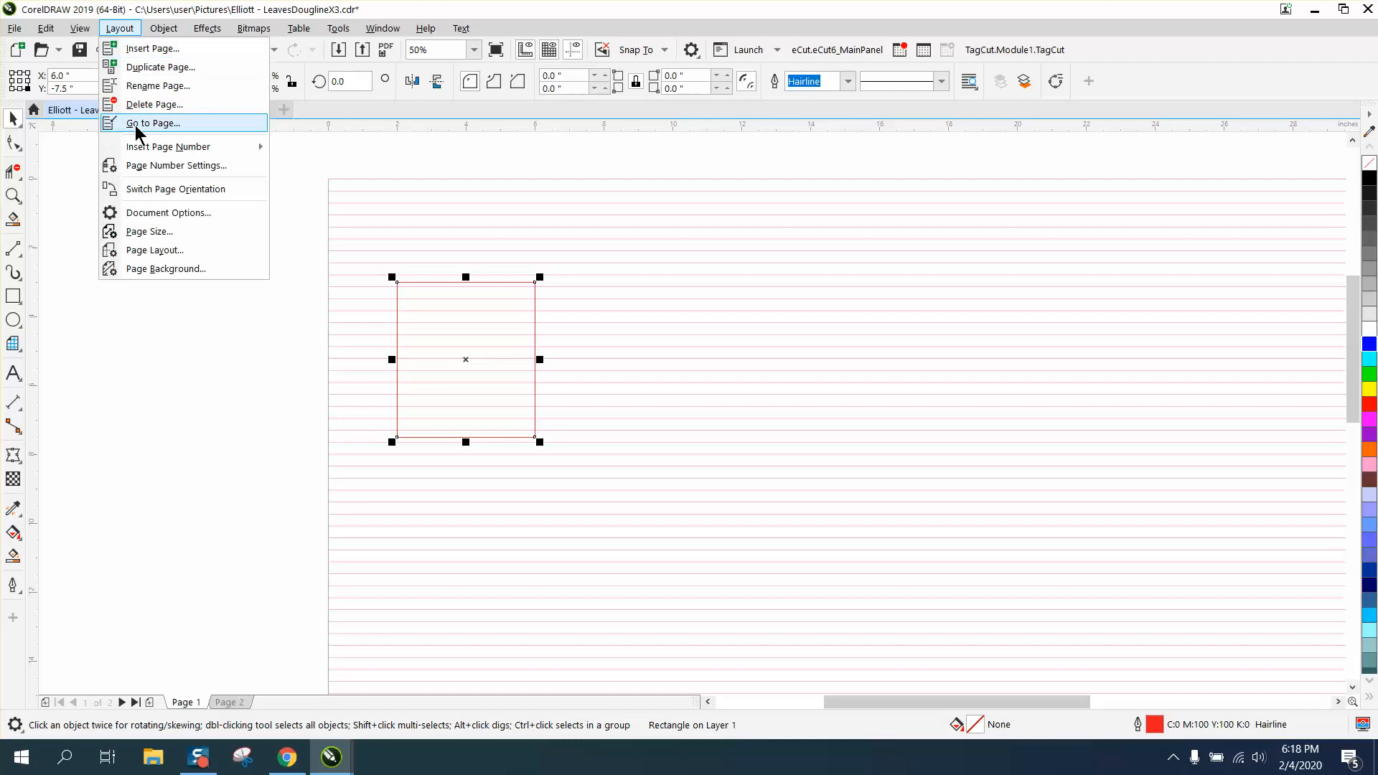
click(168, 212)
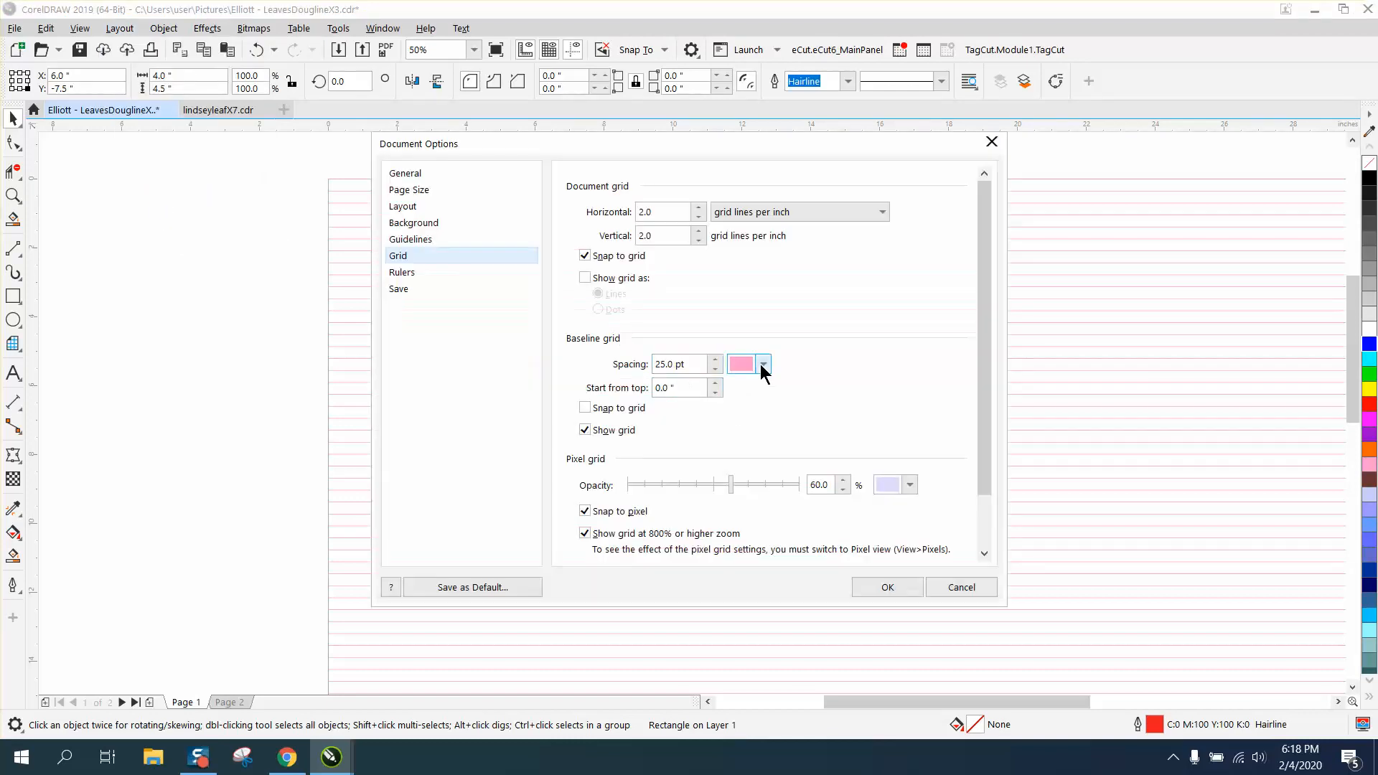
click(762, 364)
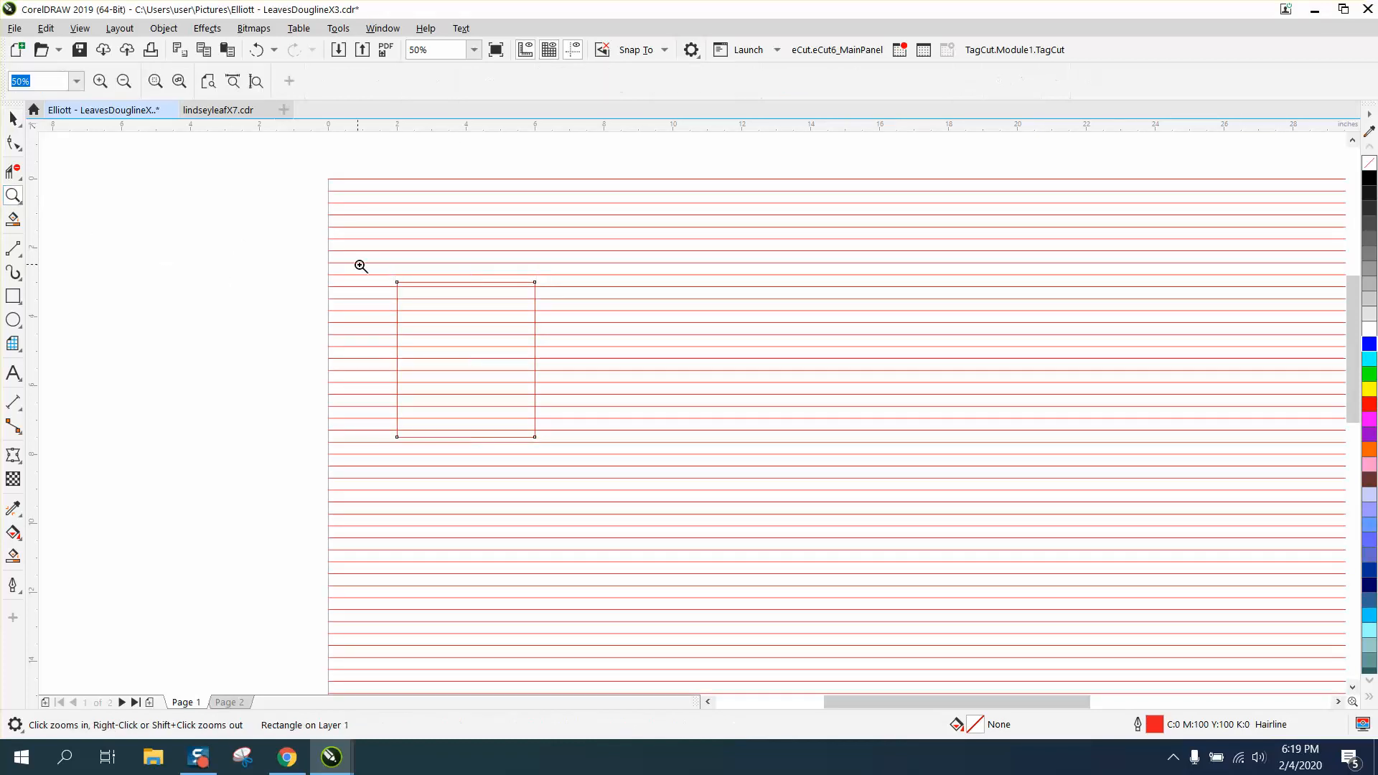
Step: Zoom in and drag the rectangle's top edge onto a red baseline, enabling Snap To Baseline Grid
click(360, 267)
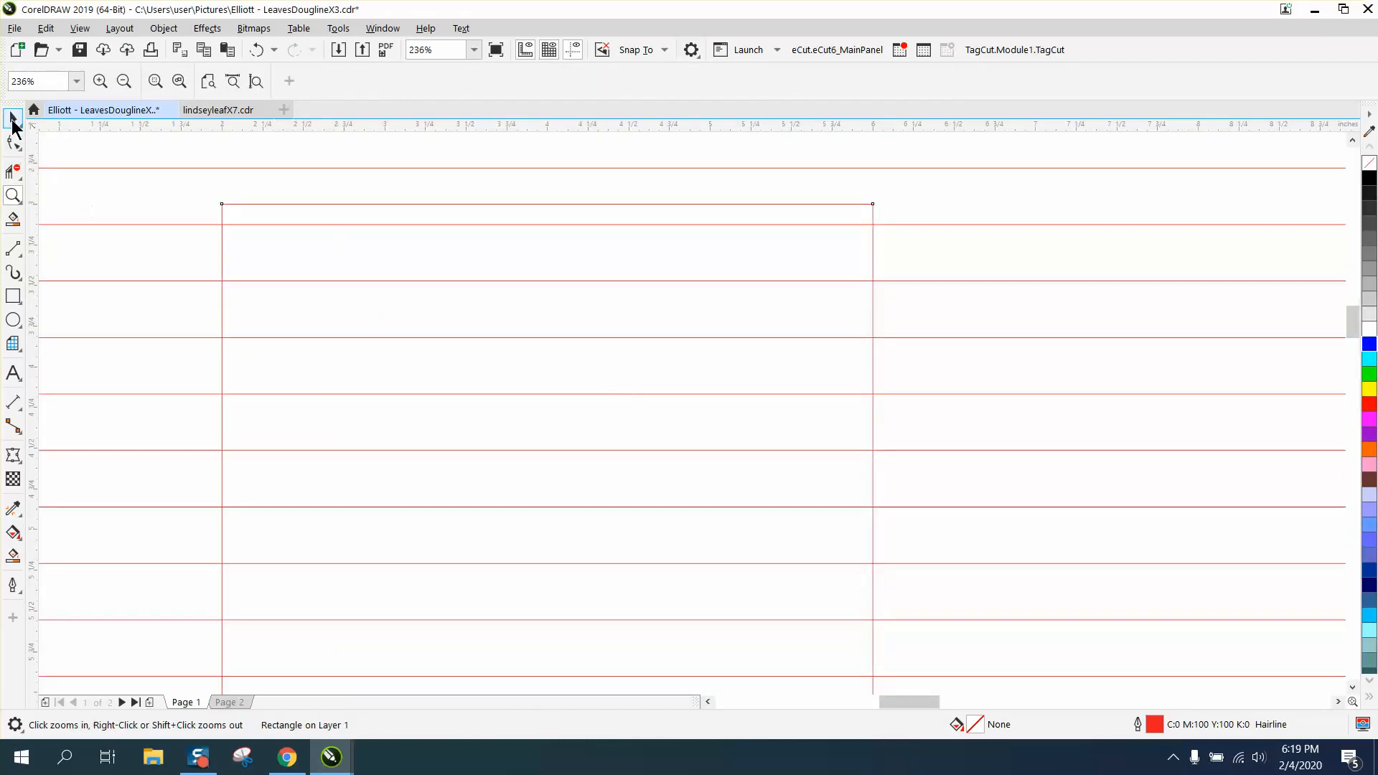
click(13, 119)
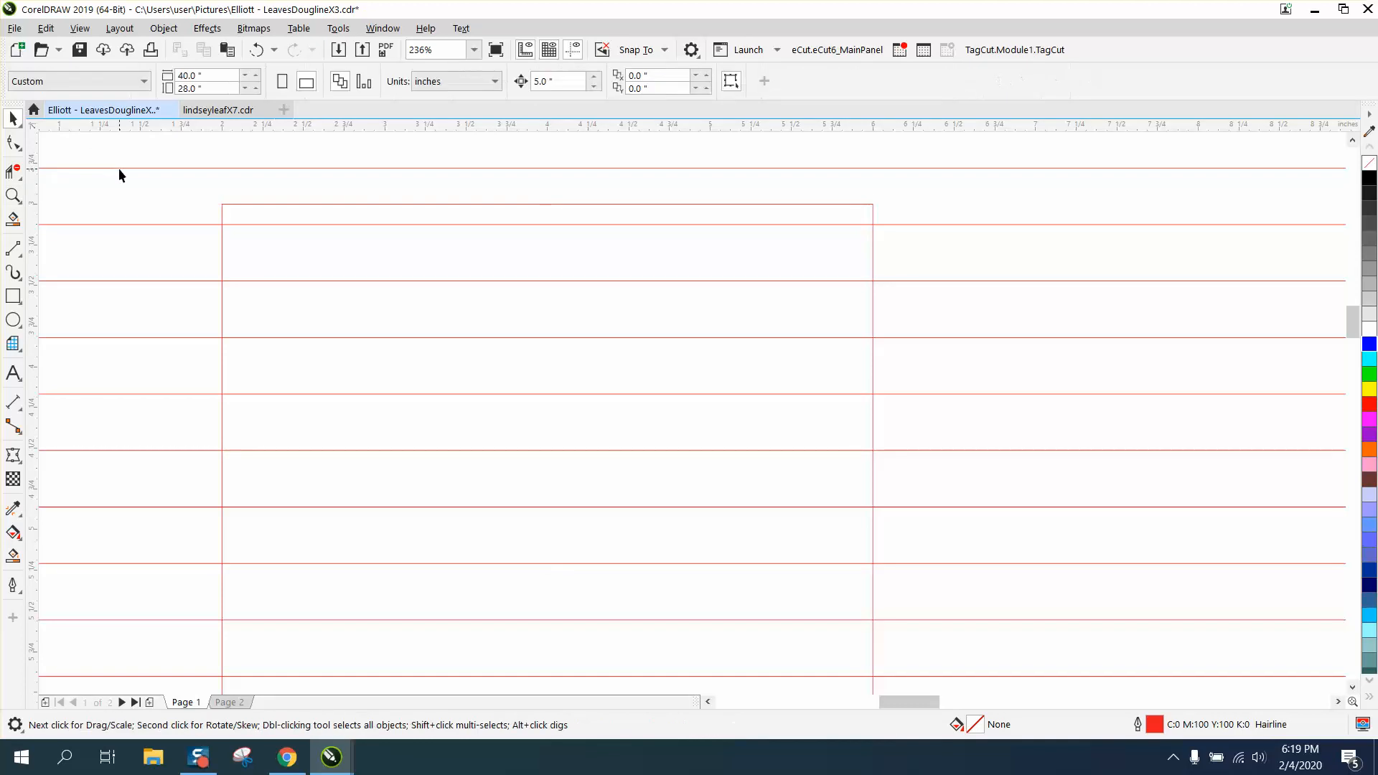
click(219, 203)
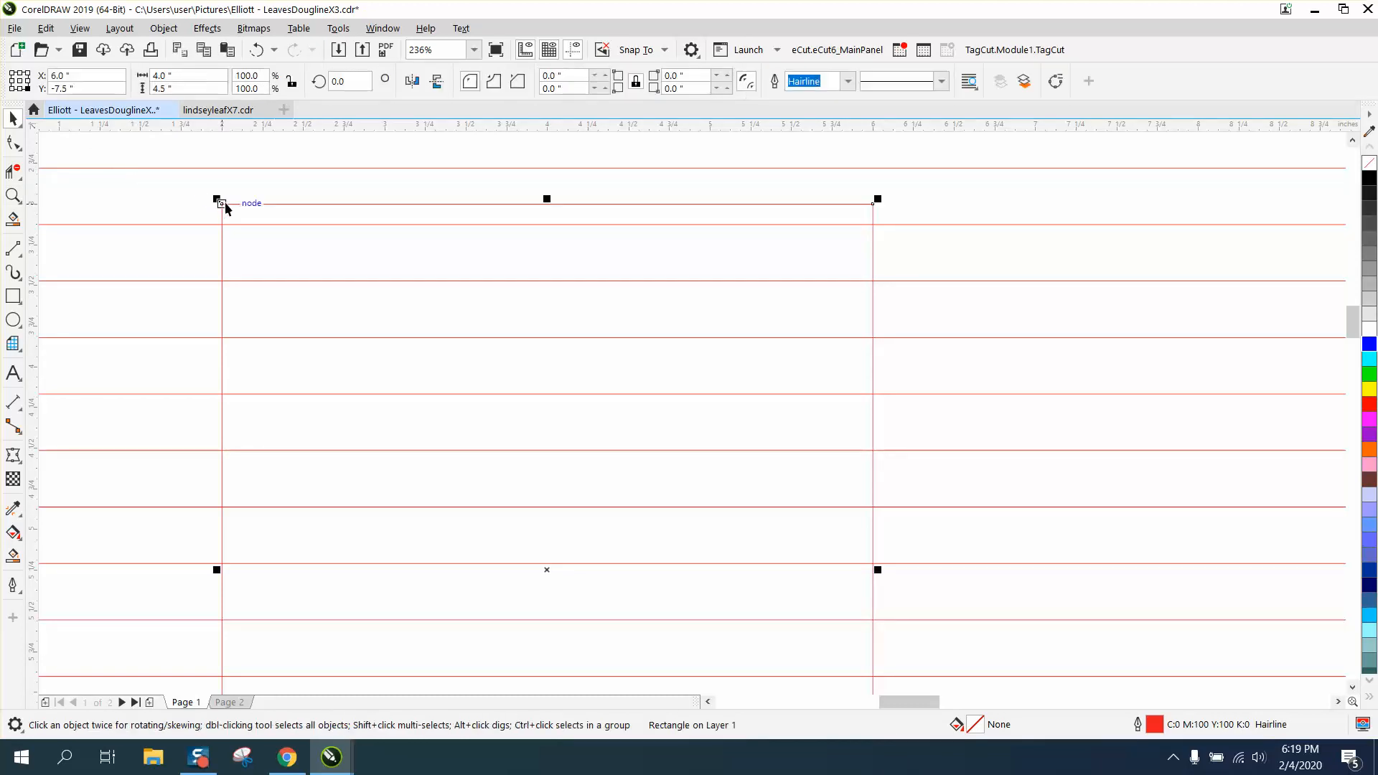
drag(217, 201, 231, 223)
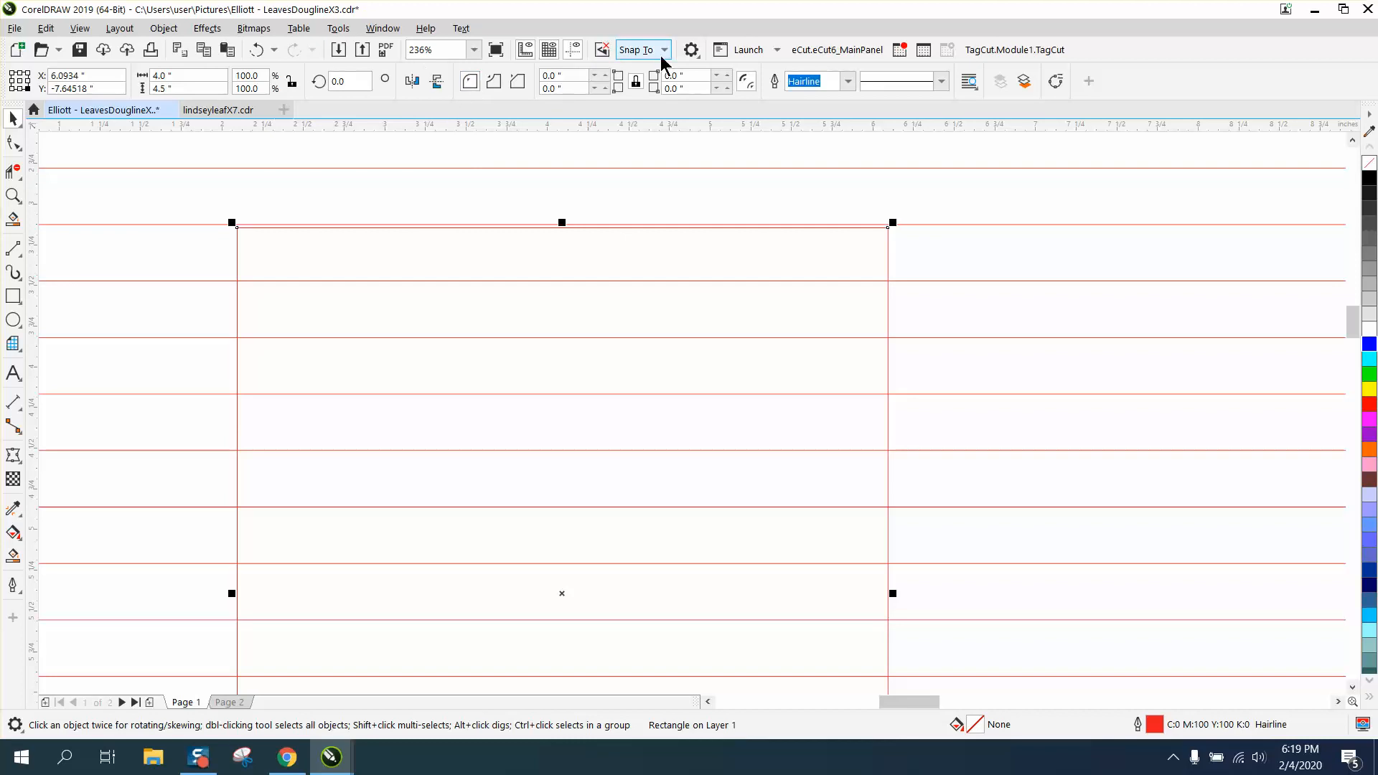
click(637, 50)
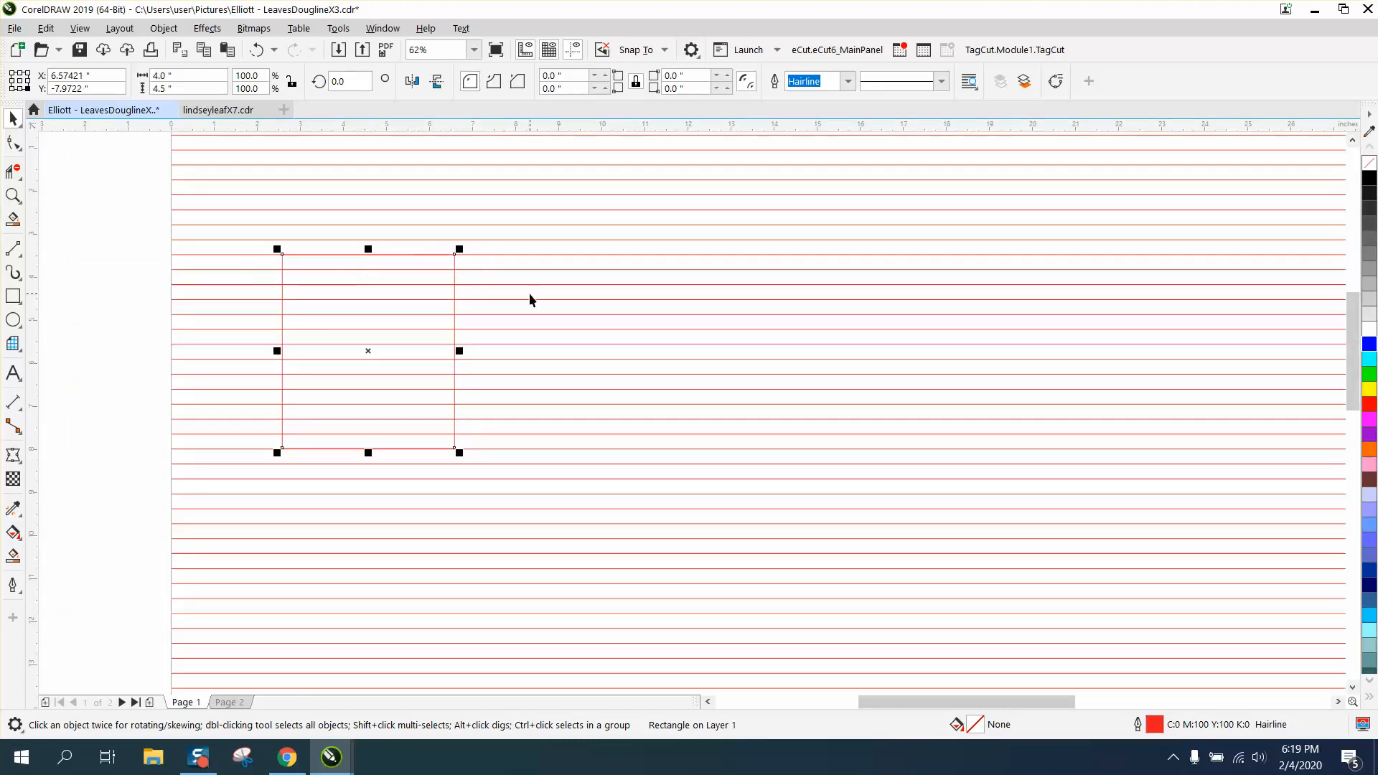
mouse_move(449, 212)
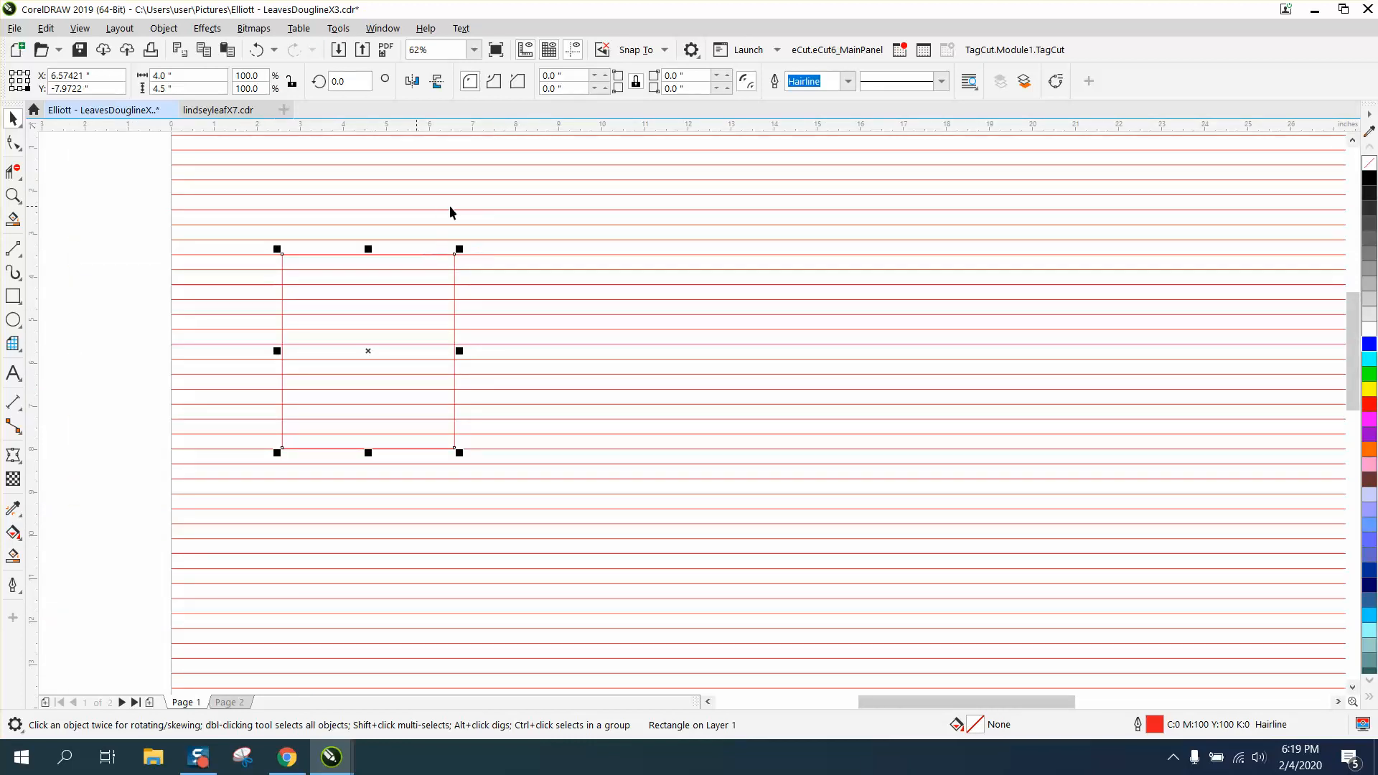
Step: Reopen the Grid page to check the 25 pt baseline spacing, with snapping and display on
click(118, 28)
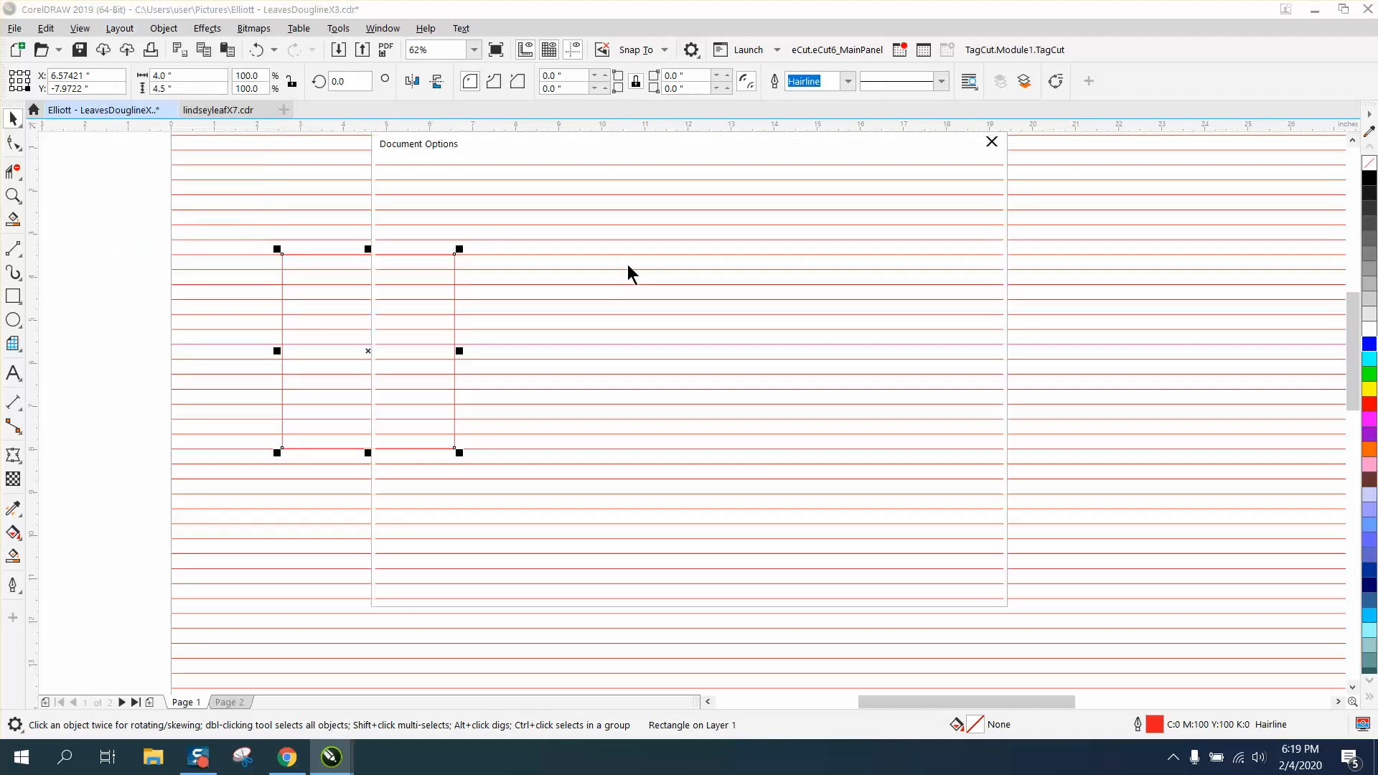
click(398, 255)
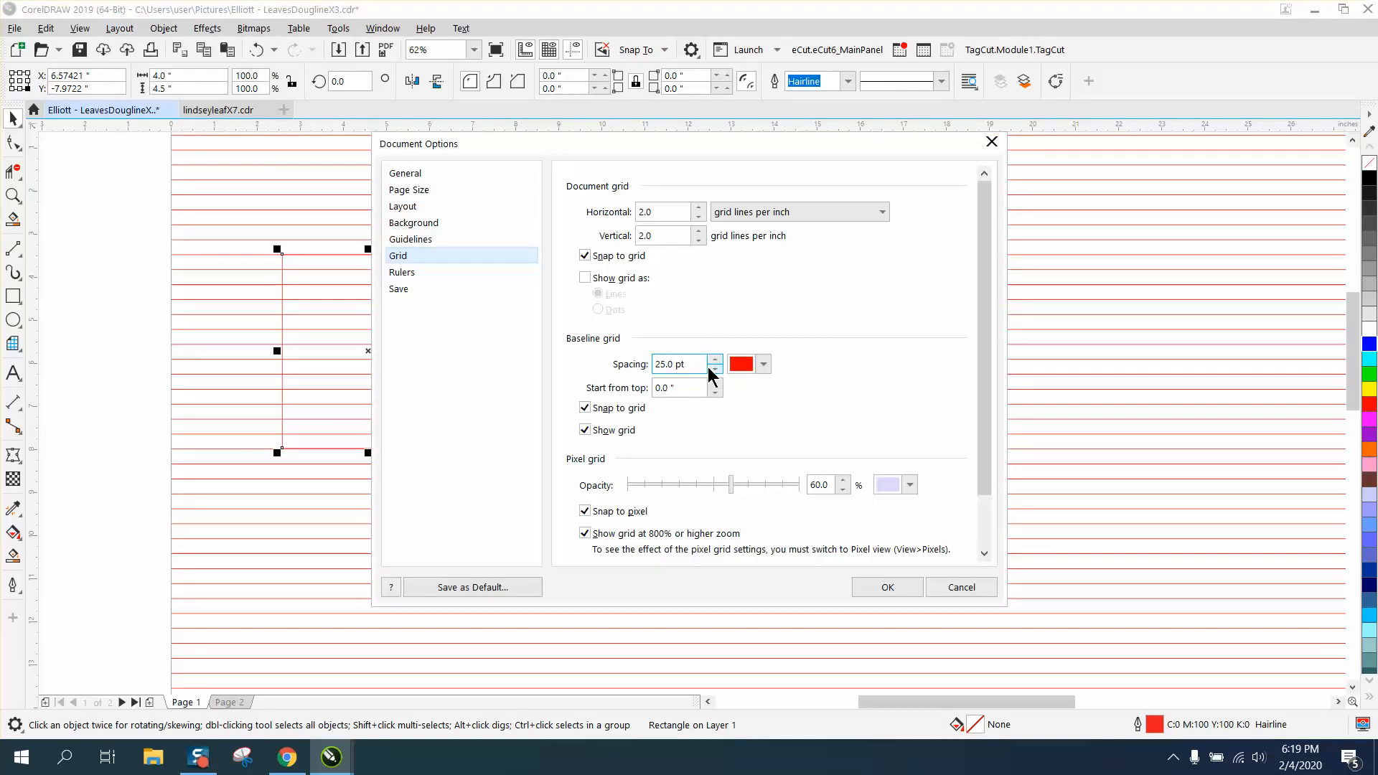
click(677, 364)
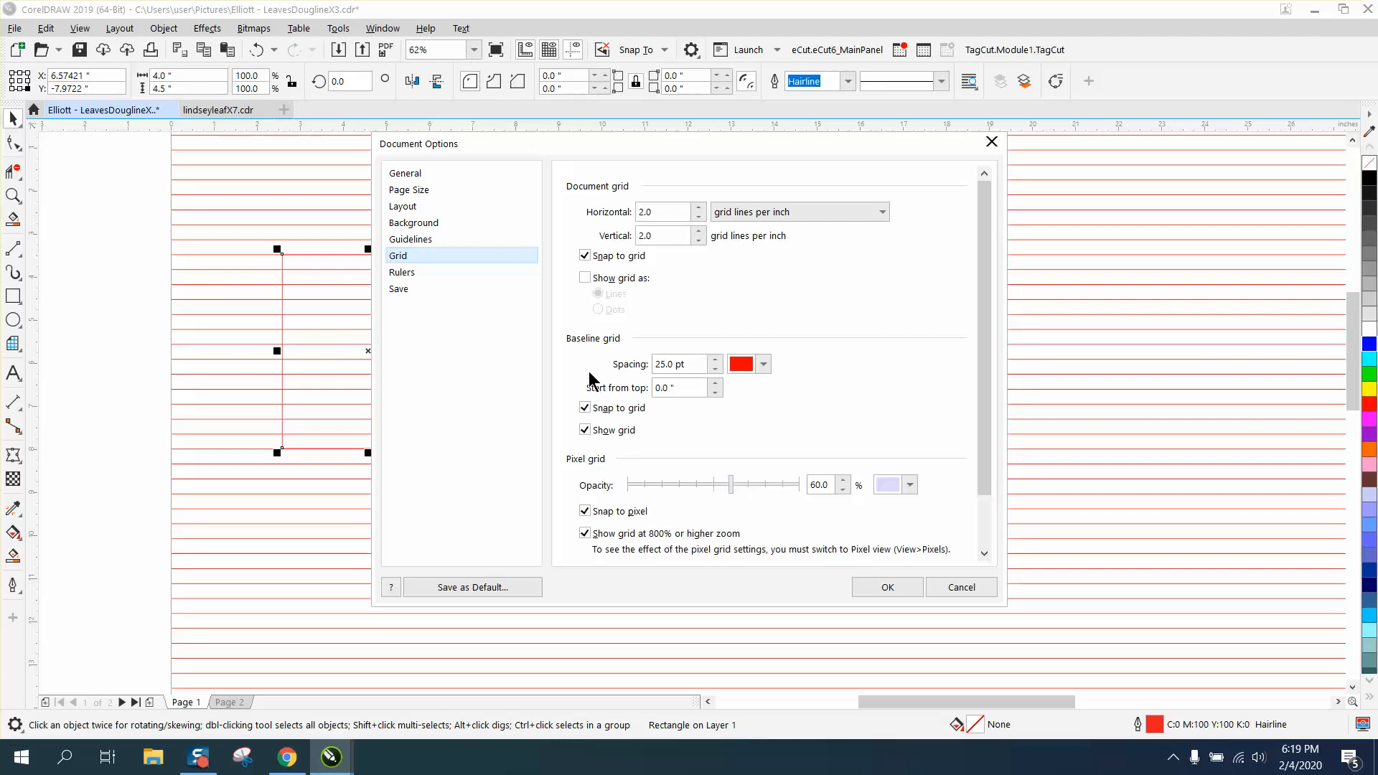
mouse_move(619, 214)
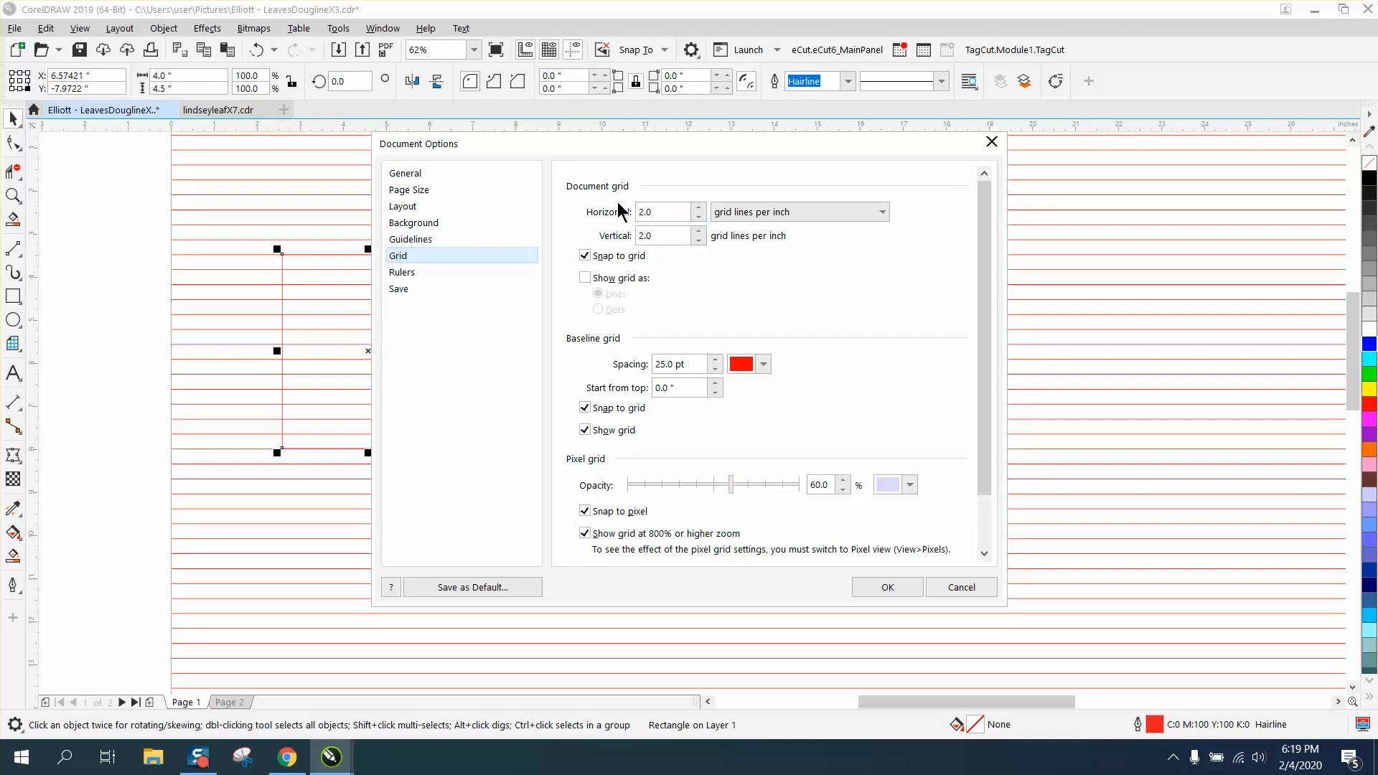
mouse_move(869, 246)
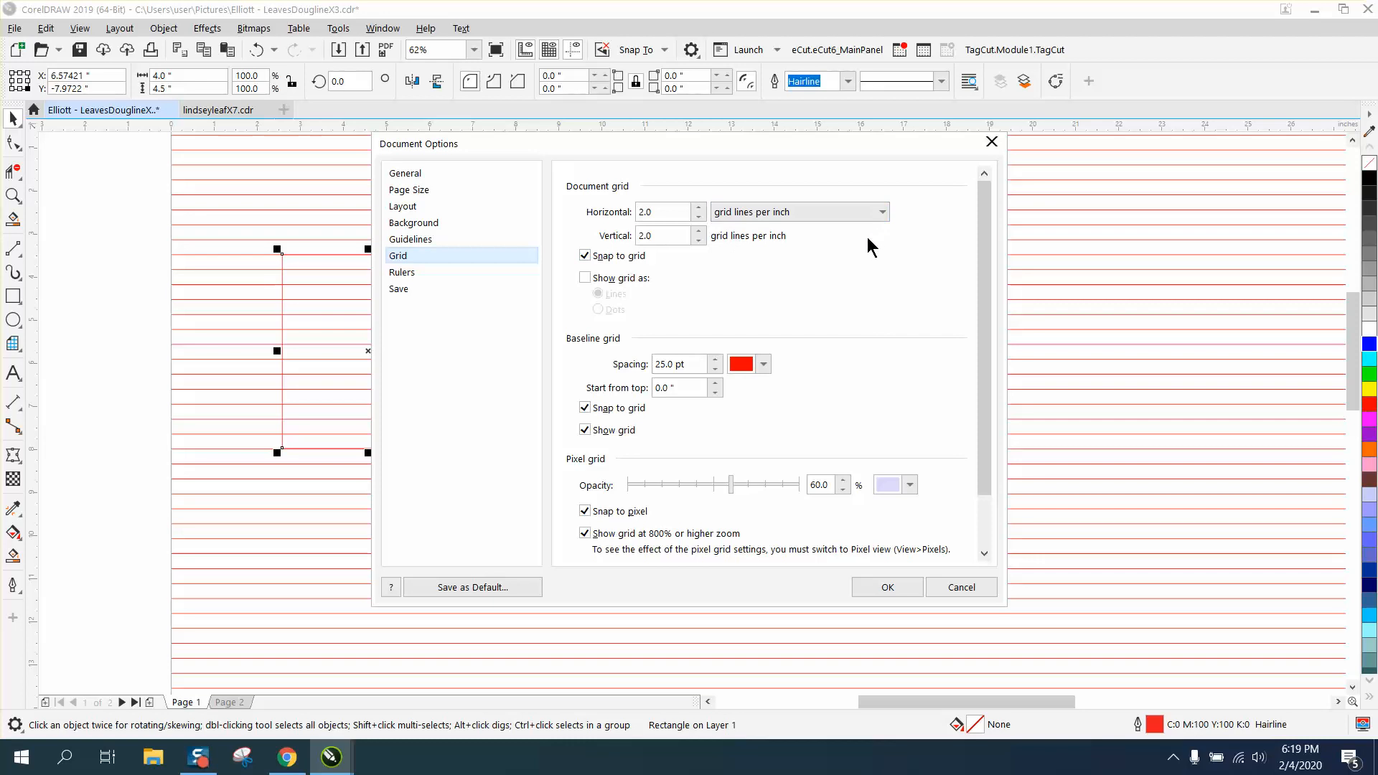
mouse_move(908, 534)
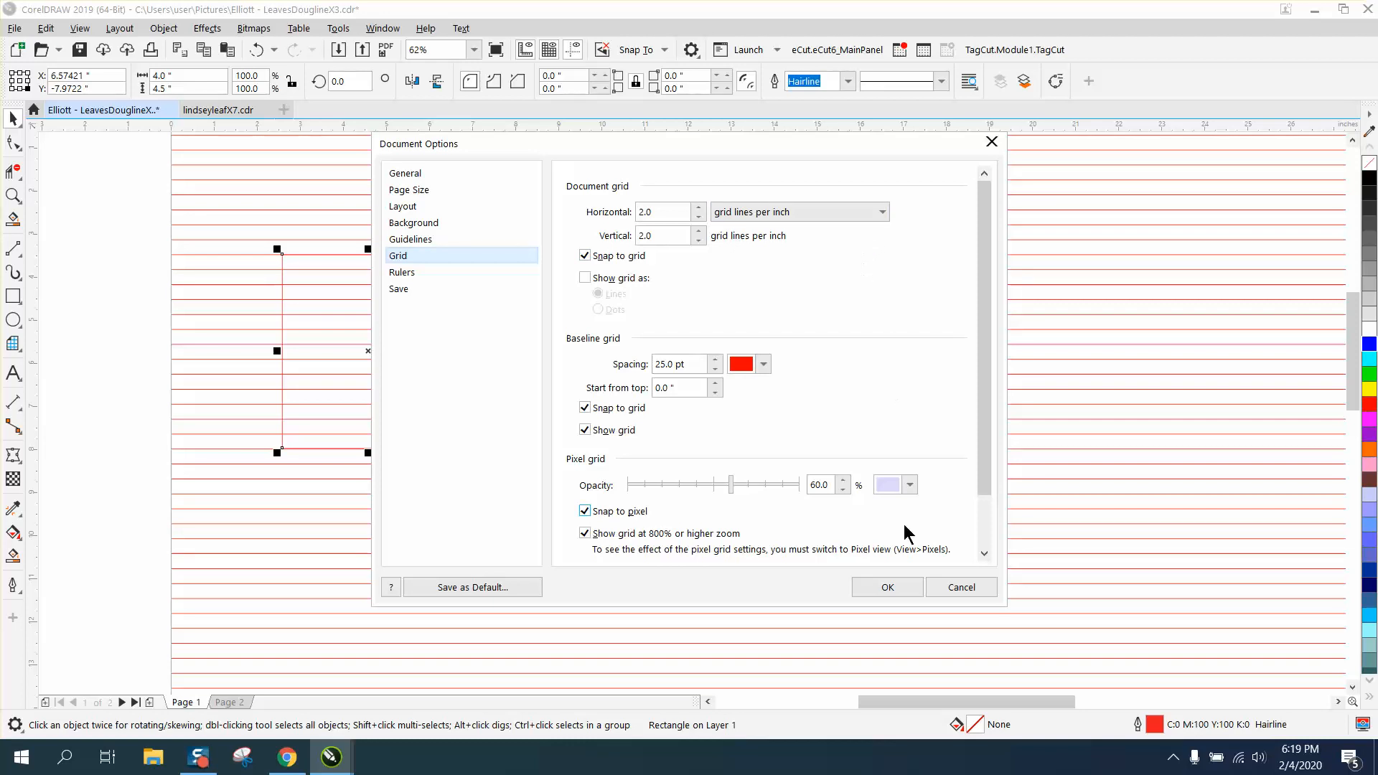